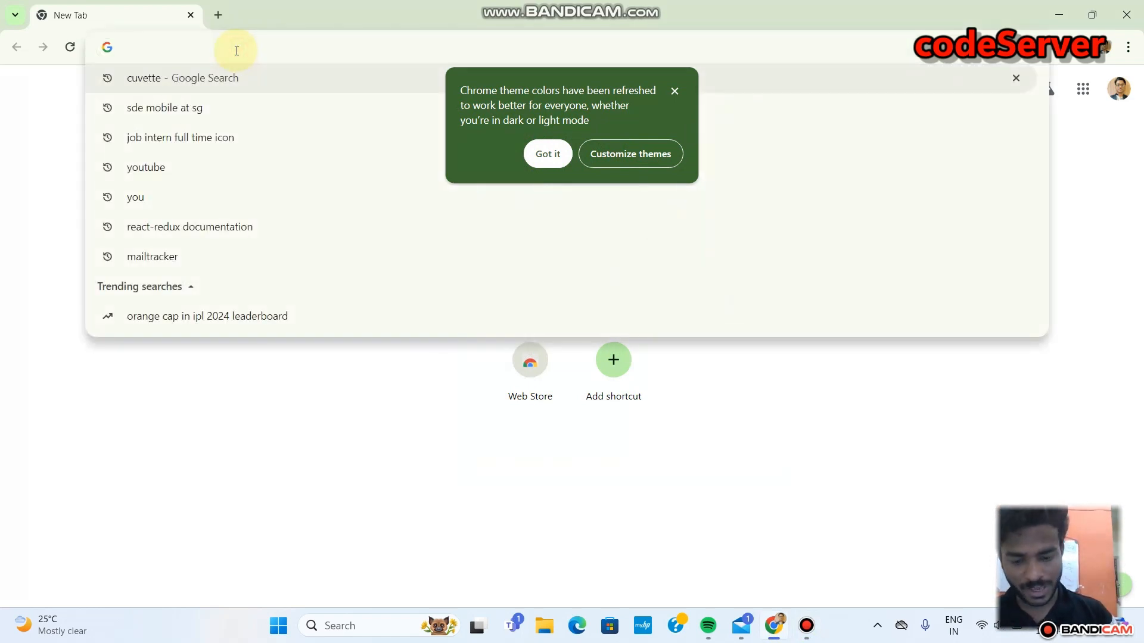
# Step: Navigate to the Cuvette site's student registration page by entering 'cuvette' in the address bar
pyautogui.write('cuvette.tech/app/student/login/?type=register')
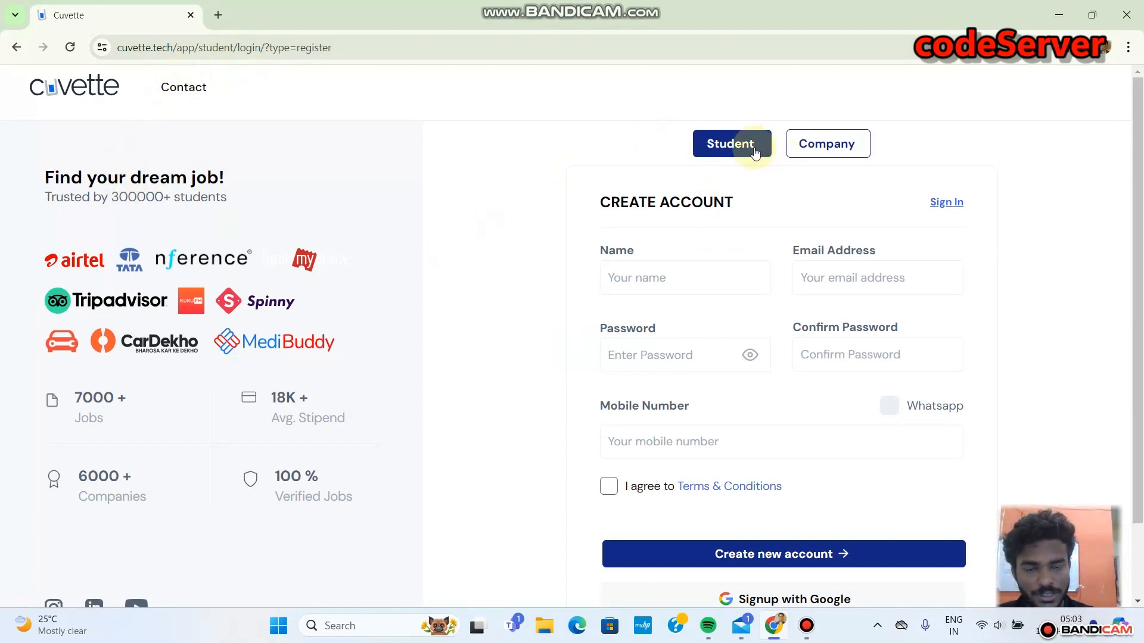
pyautogui.moveTo(722, 191)
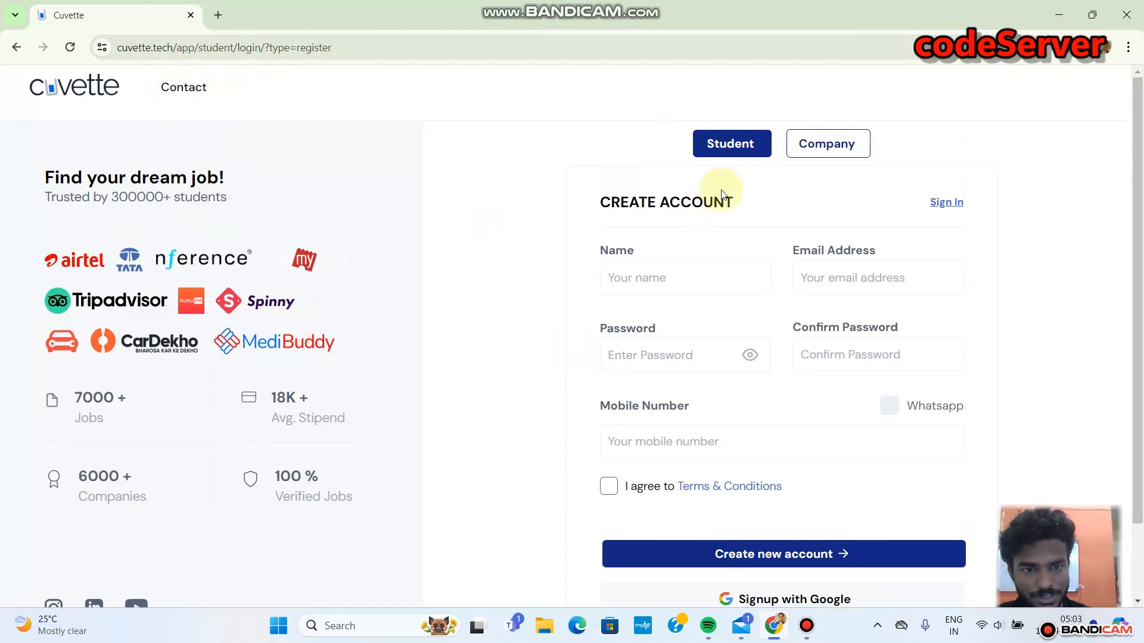
# Step: Reach the Student Sign In page and start signing in with Google
pyautogui.click(827, 143)
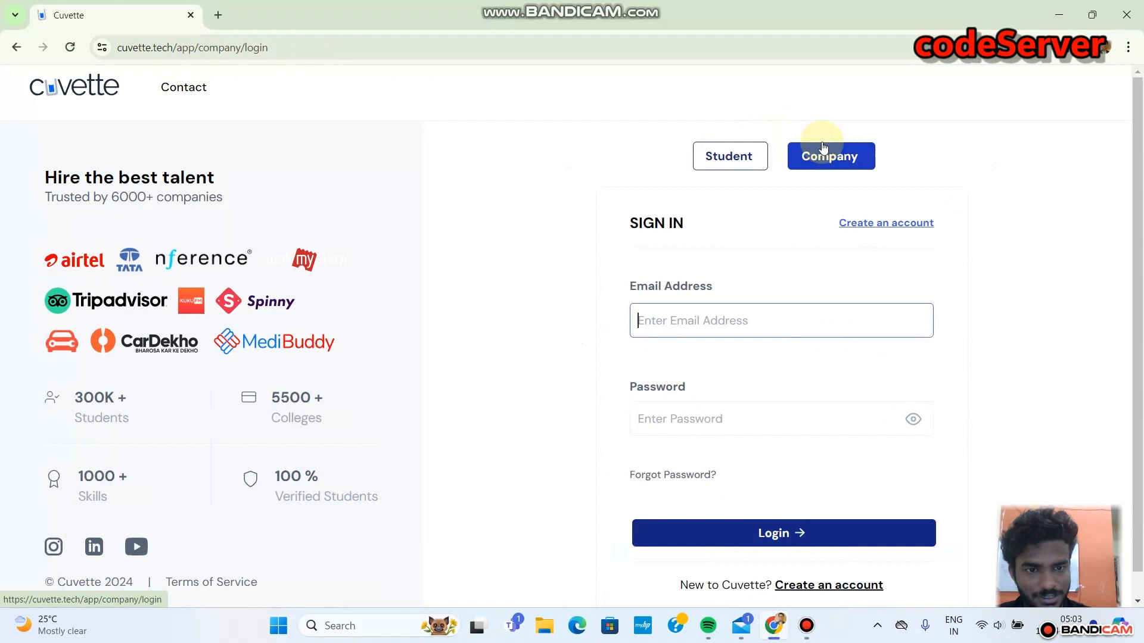
pyautogui.click(730, 154)
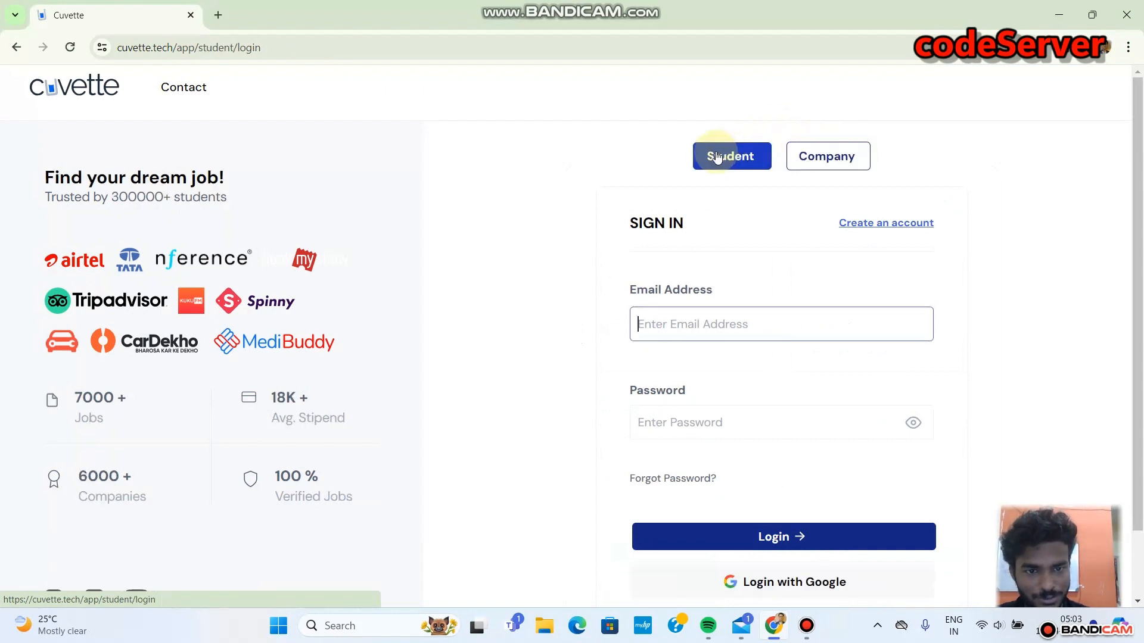
pyautogui.scroll(-3)
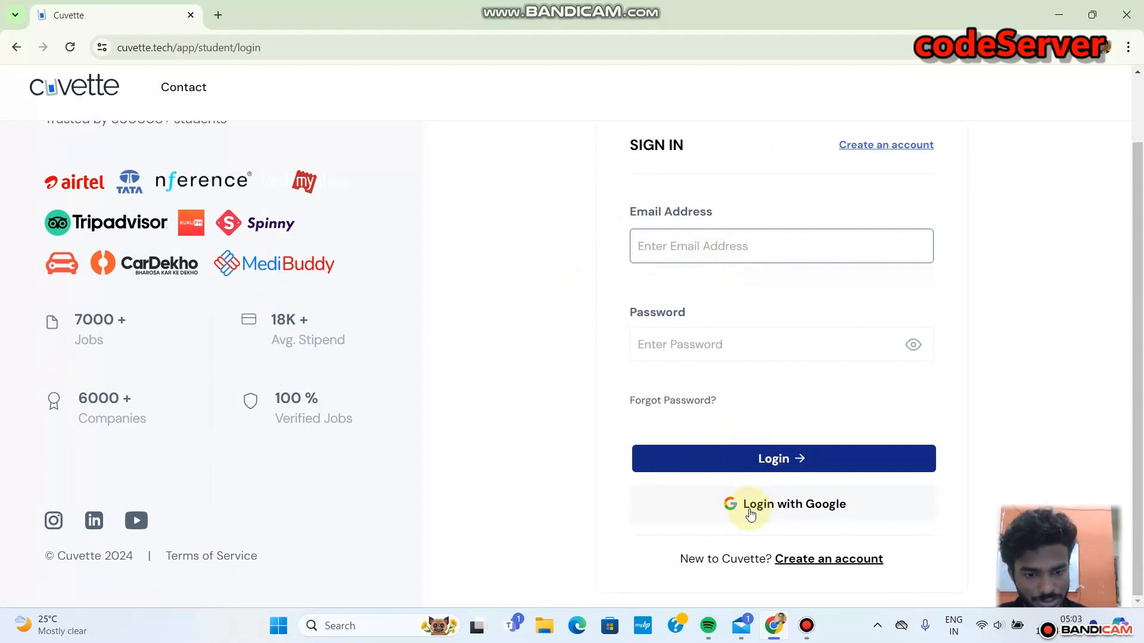
pyautogui.moveTo(765, 514)
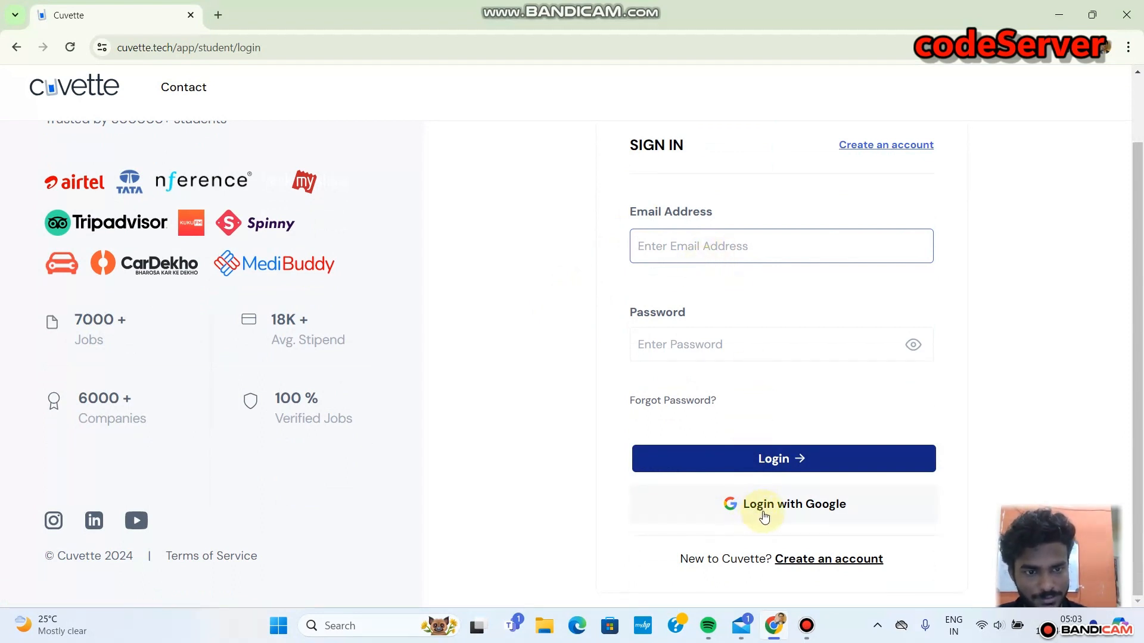
pyautogui.click(781, 502)
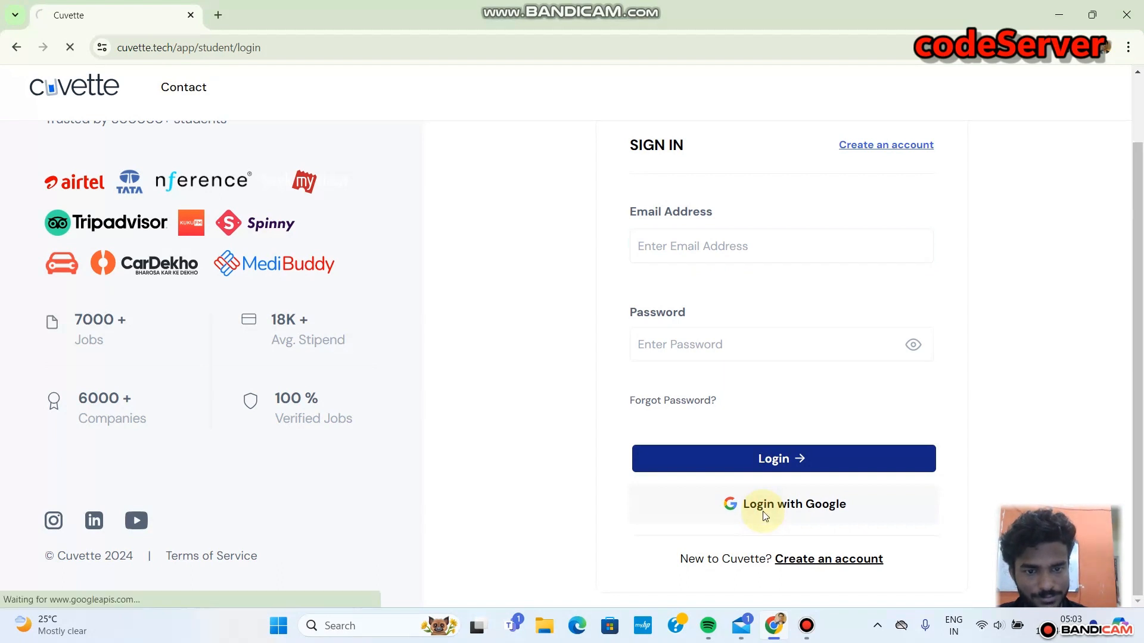
# Step: Choose the Google account on the 'Choose an account' page
pyautogui.click(782, 503)
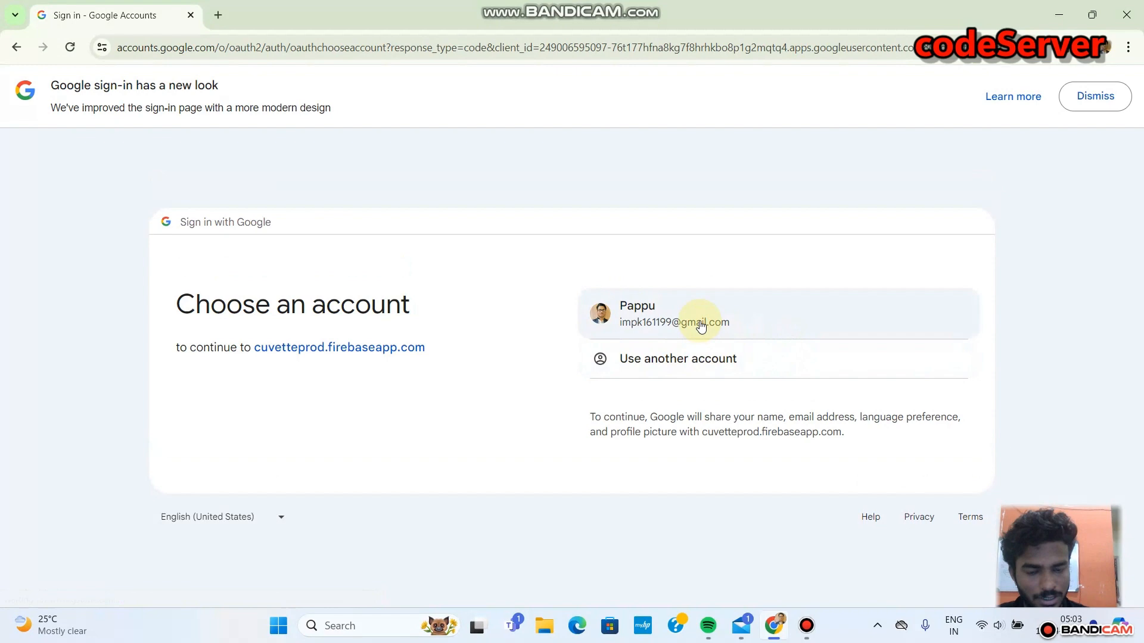
pyautogui.click(673, 314)
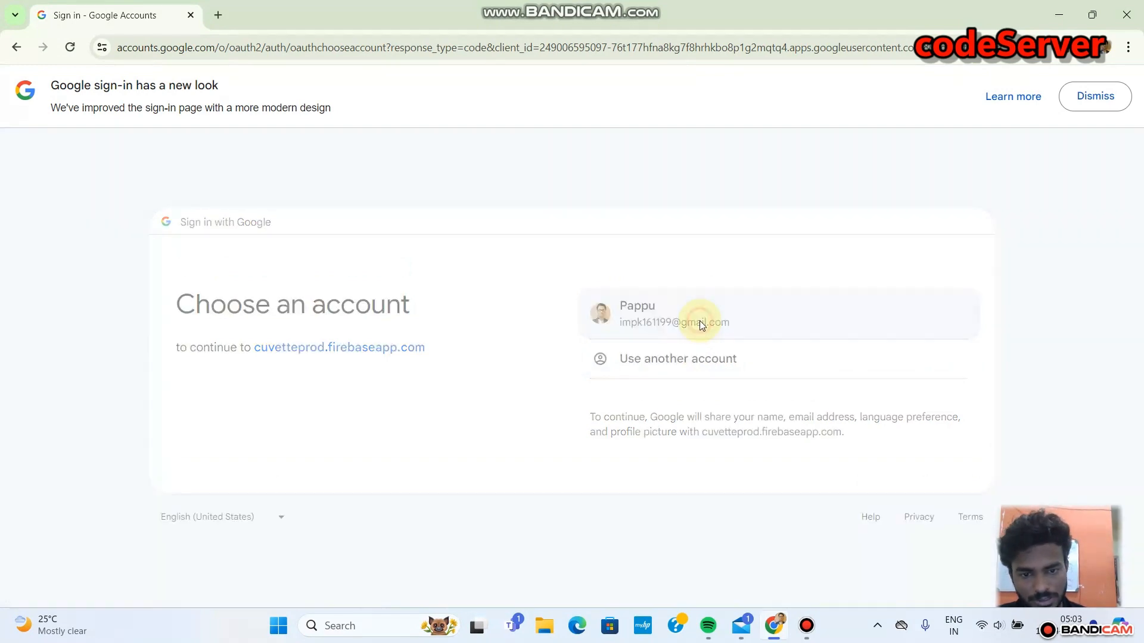
pyautogui.click(672, 313)
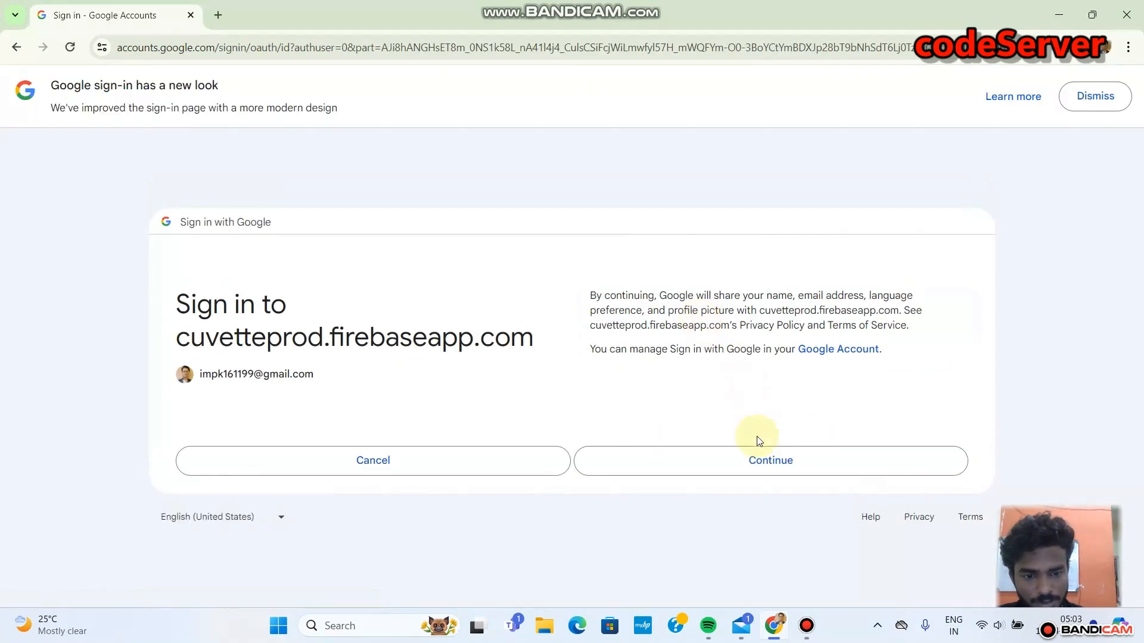
# Step: Confirm the Google sign-in so Cuvette loads the student profile setup page
pyautogui.click(771, 460)
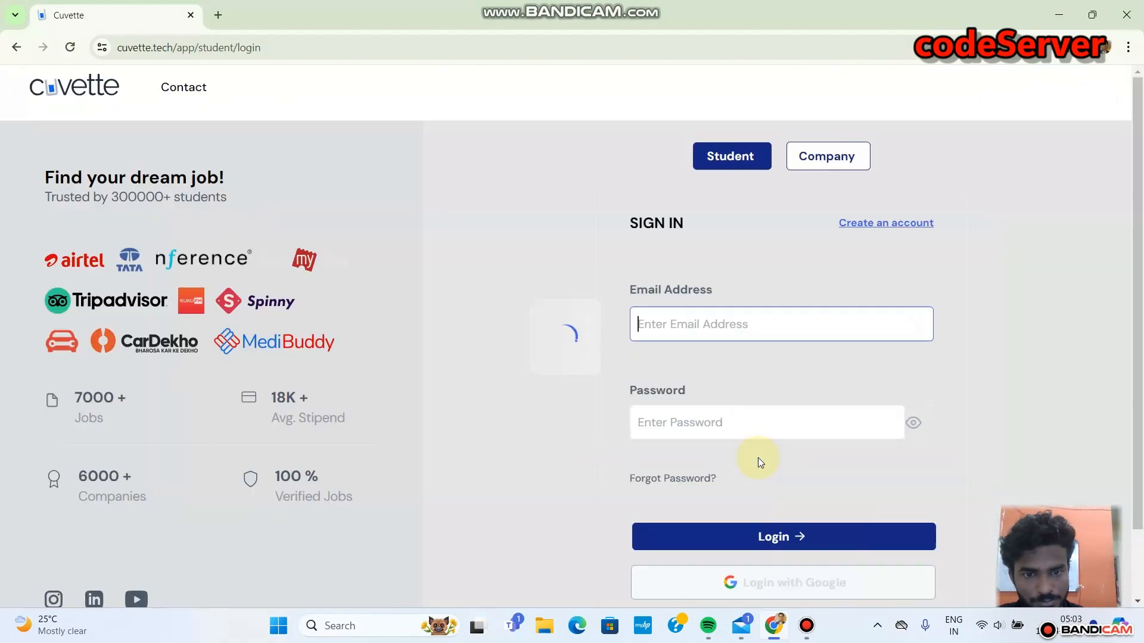
pyautogui.moveTo(747, 358)
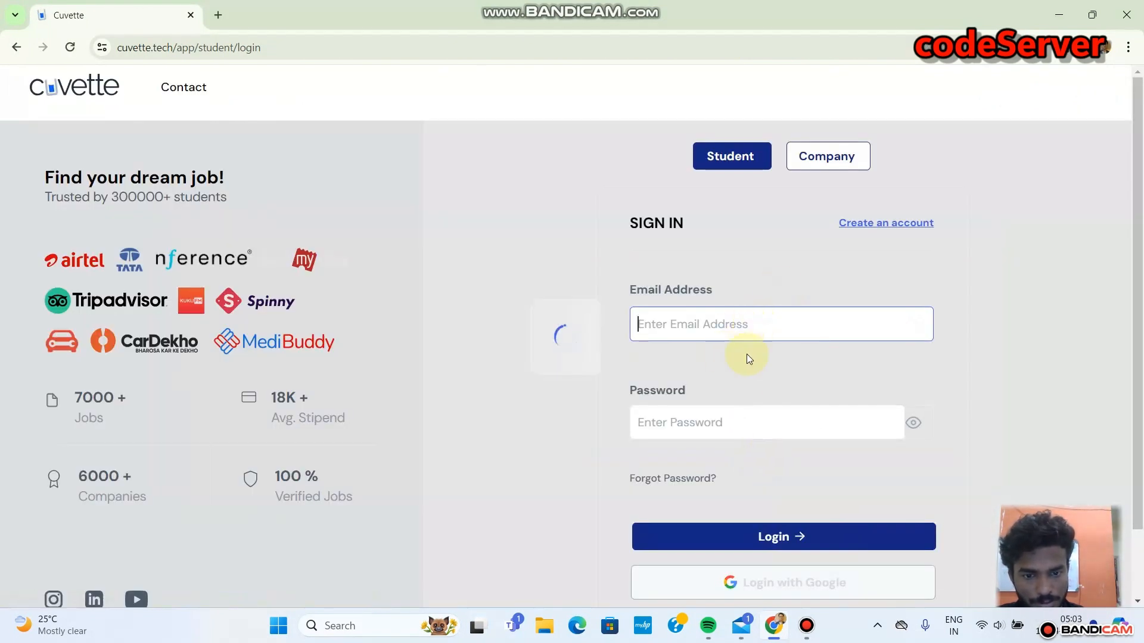
pyautogui.click(782, 537)
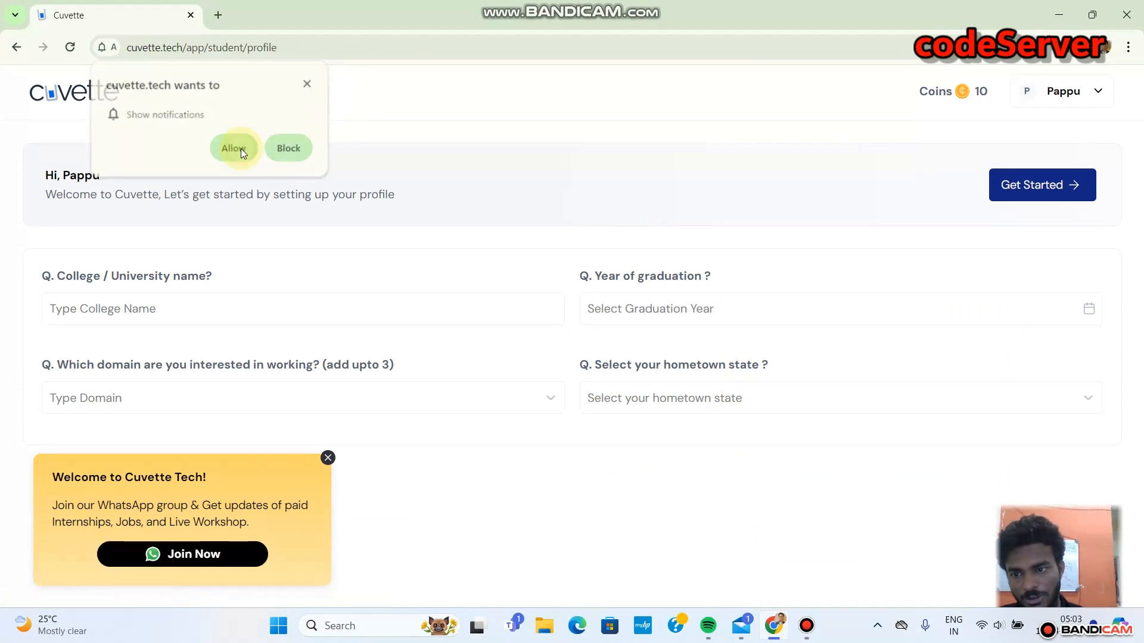
# Step: Allow notifications, set college to SCET Kurnool and graduation year to 2022
pyautogui.click(233, 148)
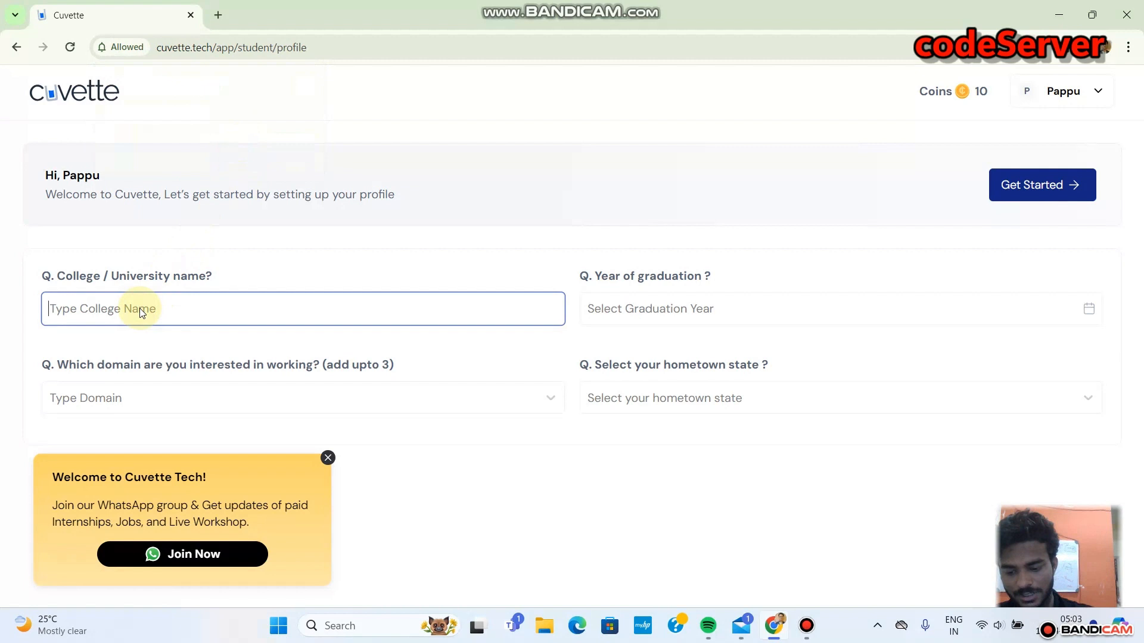
pyautogui.write('scet')
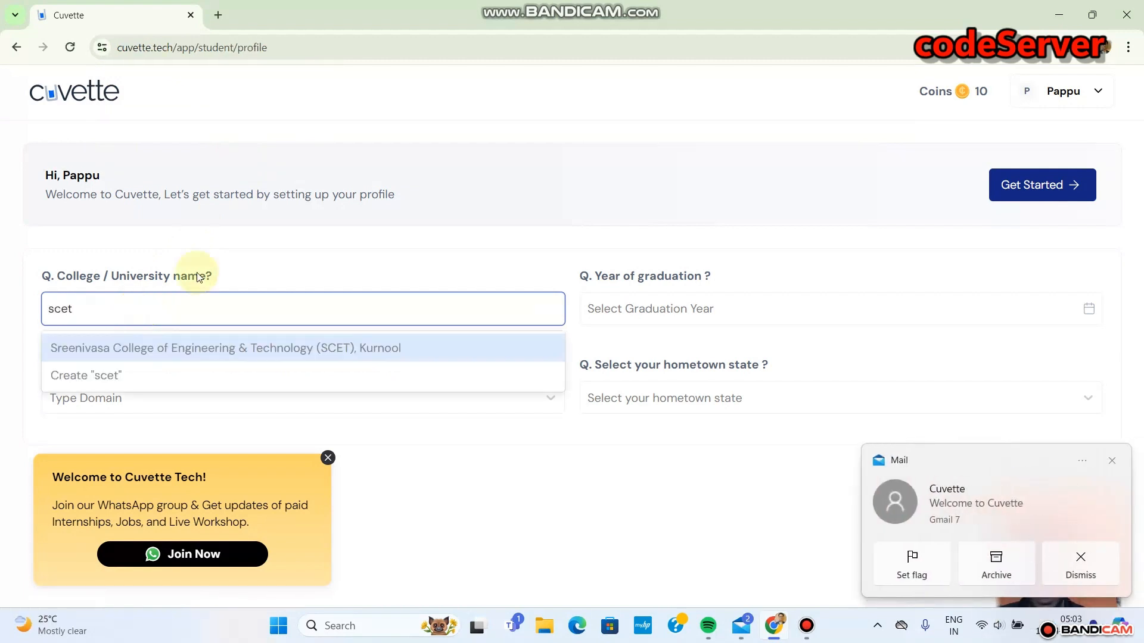
pyautogui.moveTo(654, 319)
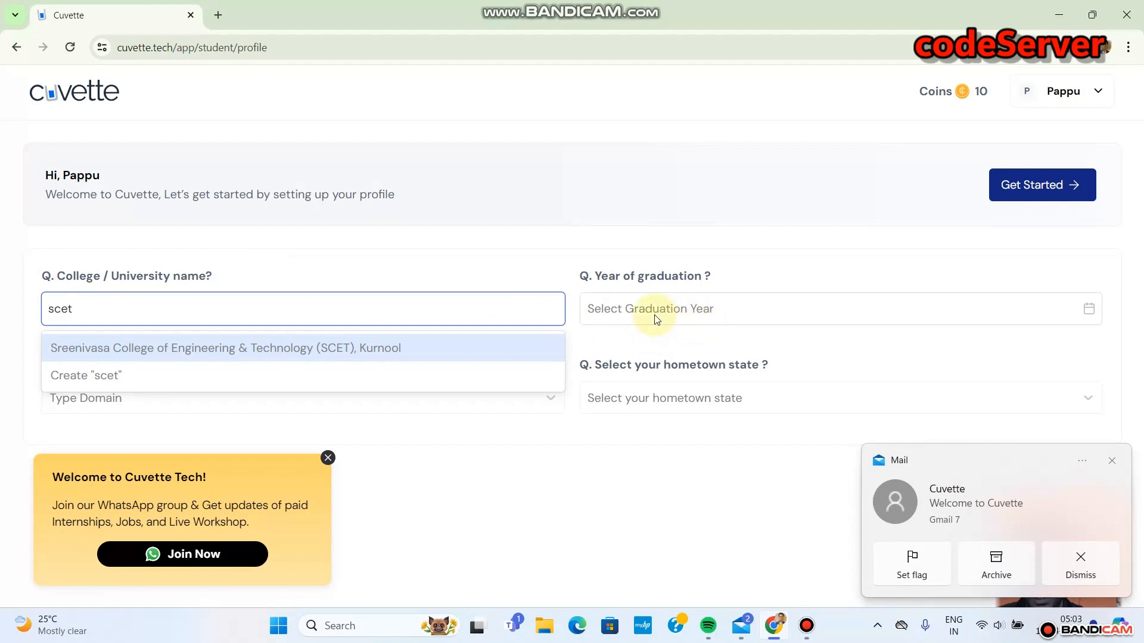
pyautogui.click(225, 348)
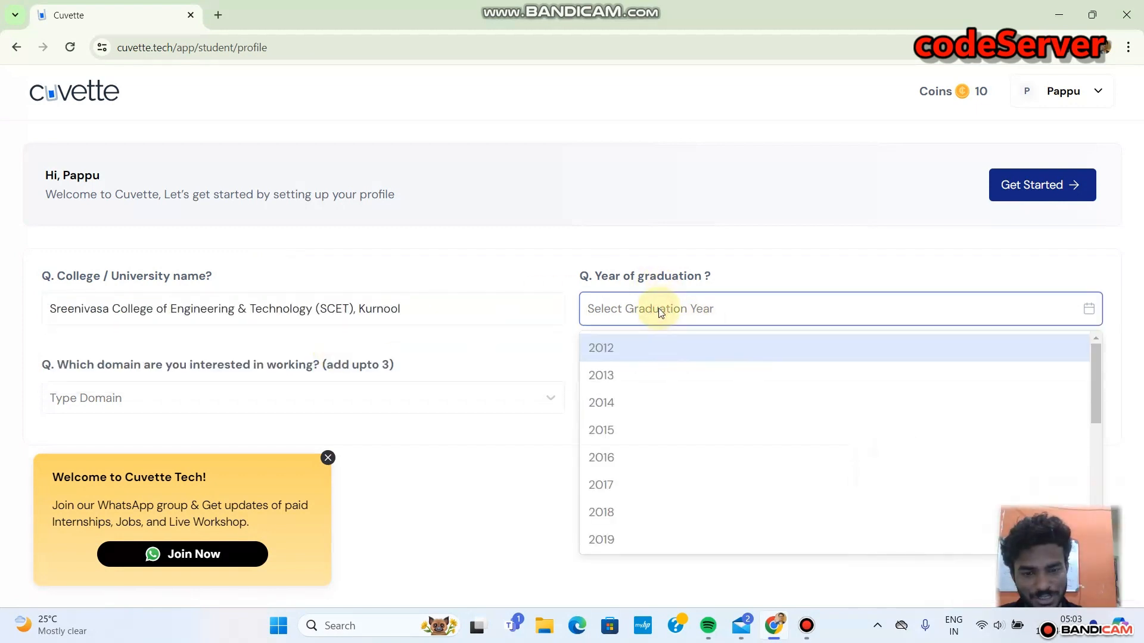
pyautogui.scroll(-3)
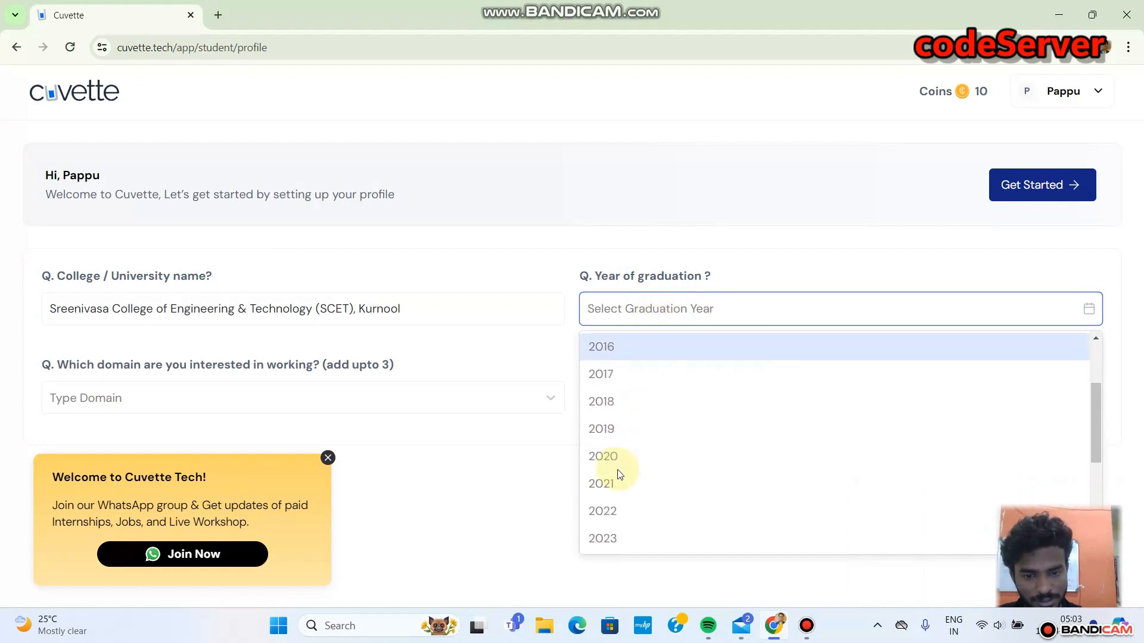
pyautogui.click(602, 512)
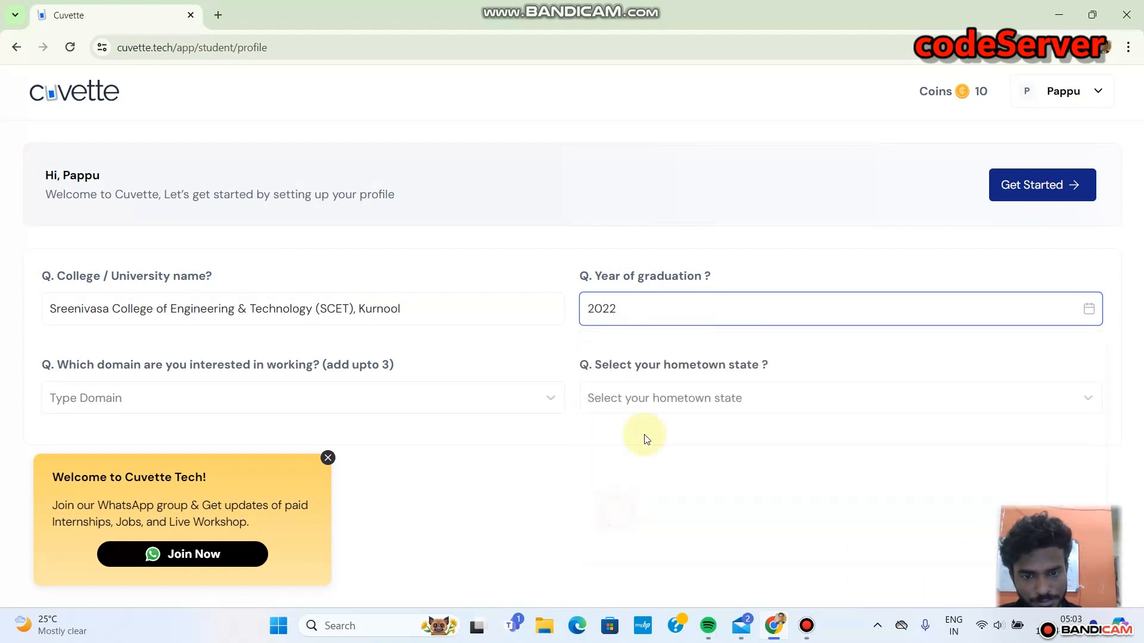
pyautogui.moveTo(141, 382)
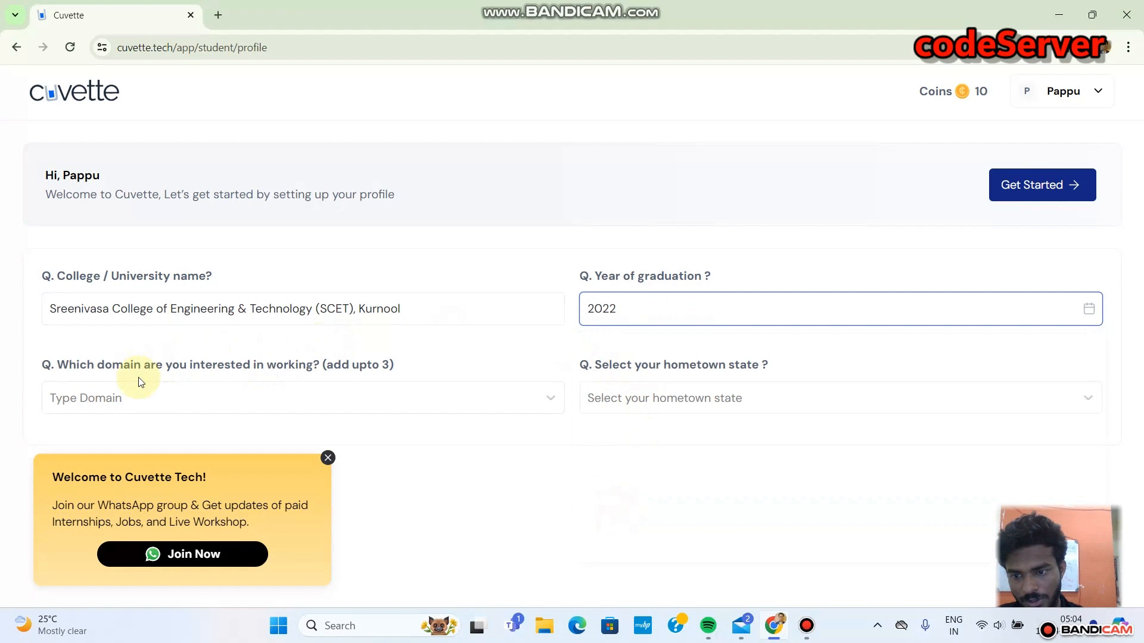
# Step: Dismiss the WhatsApp invite and add Mobile App Developer among the interest domains
pyautogui.click(292, 398)
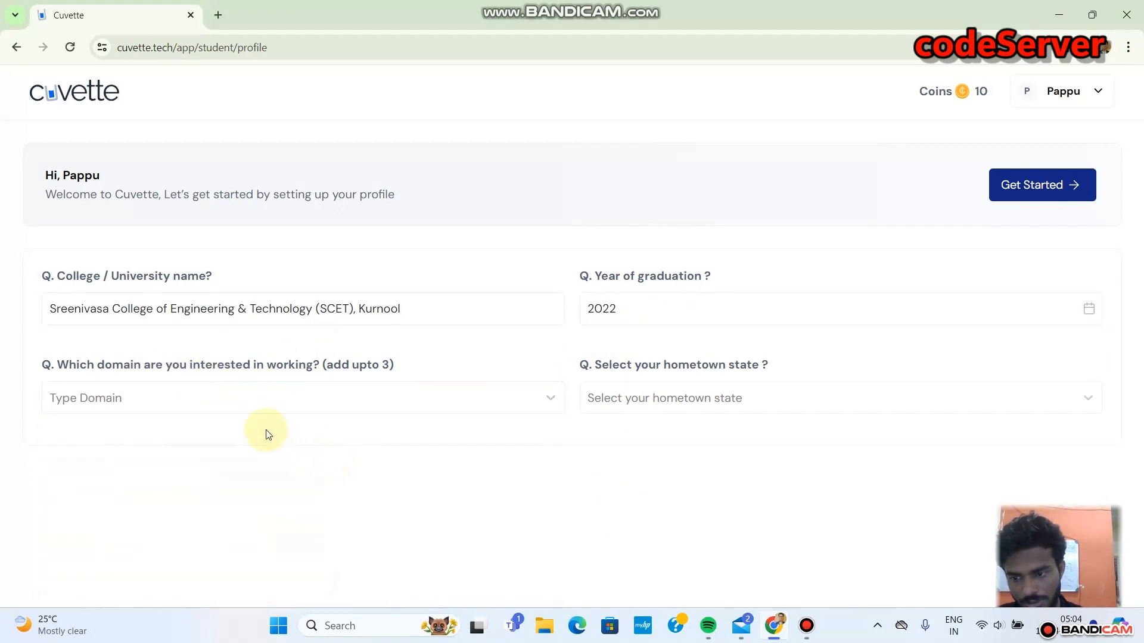
pyautogui.click(299, 397)
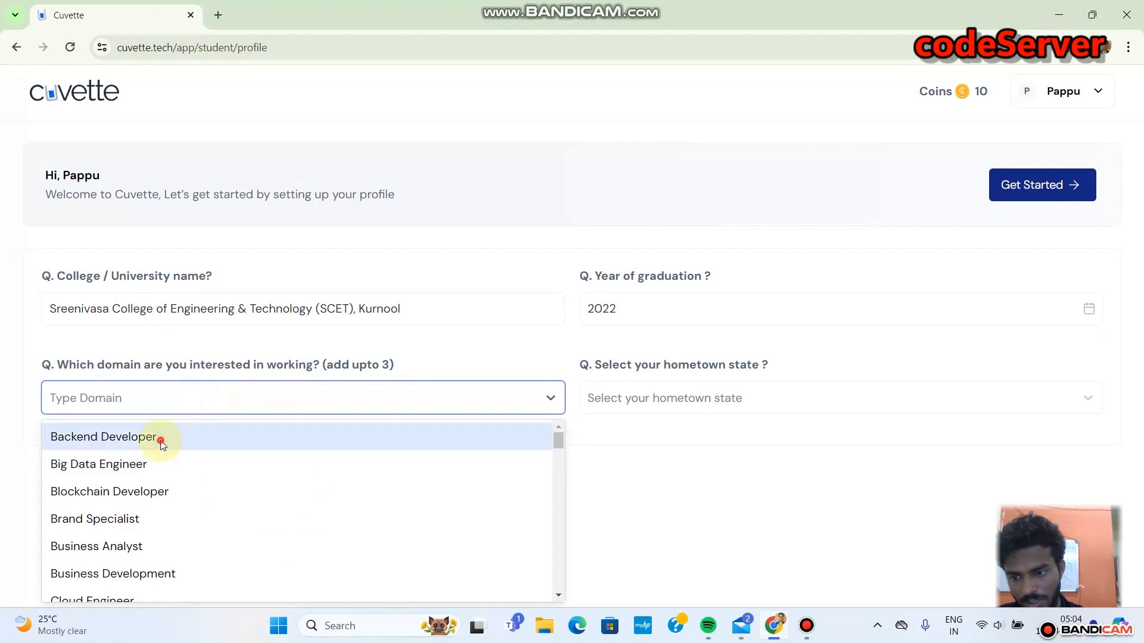
pyautogui.write('m')
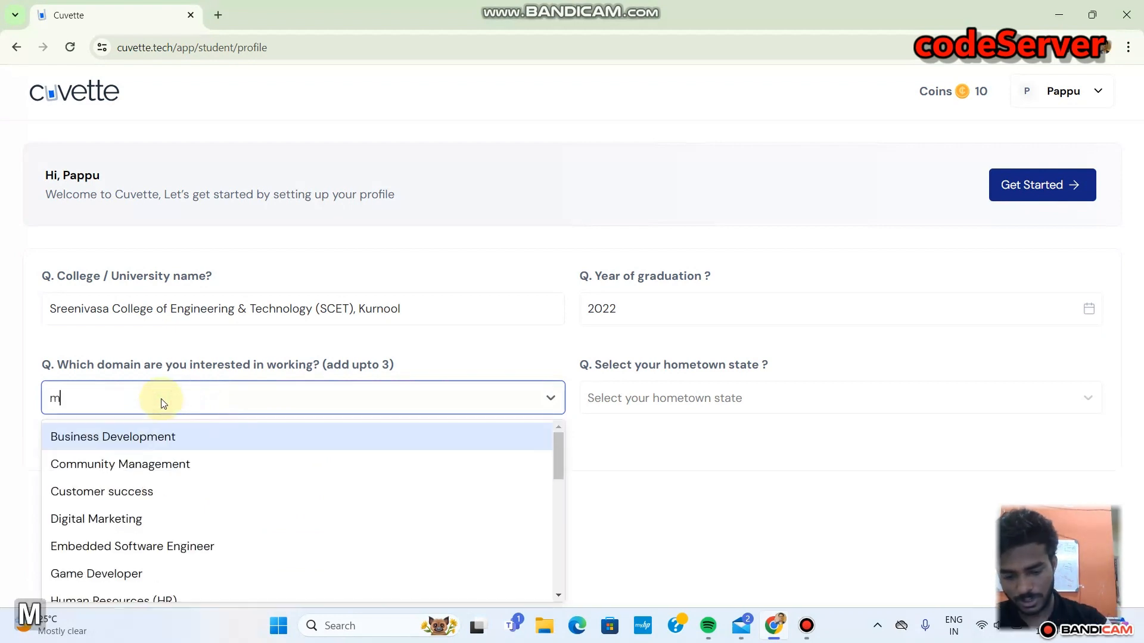
pyautogui.write('obil')
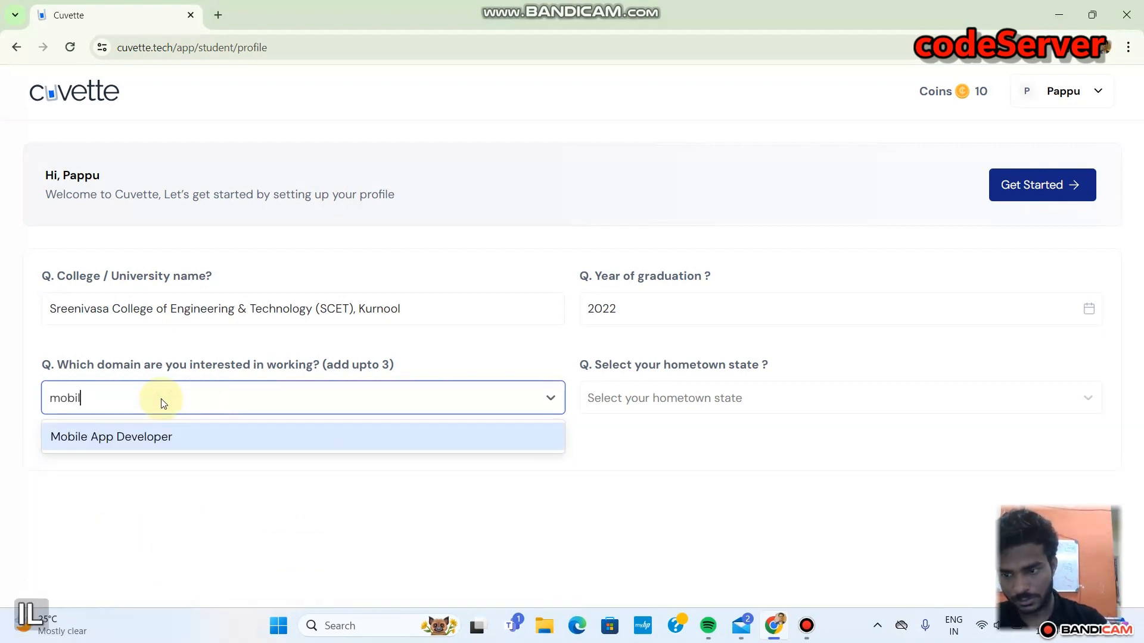
pyautogui.click(111, 436)
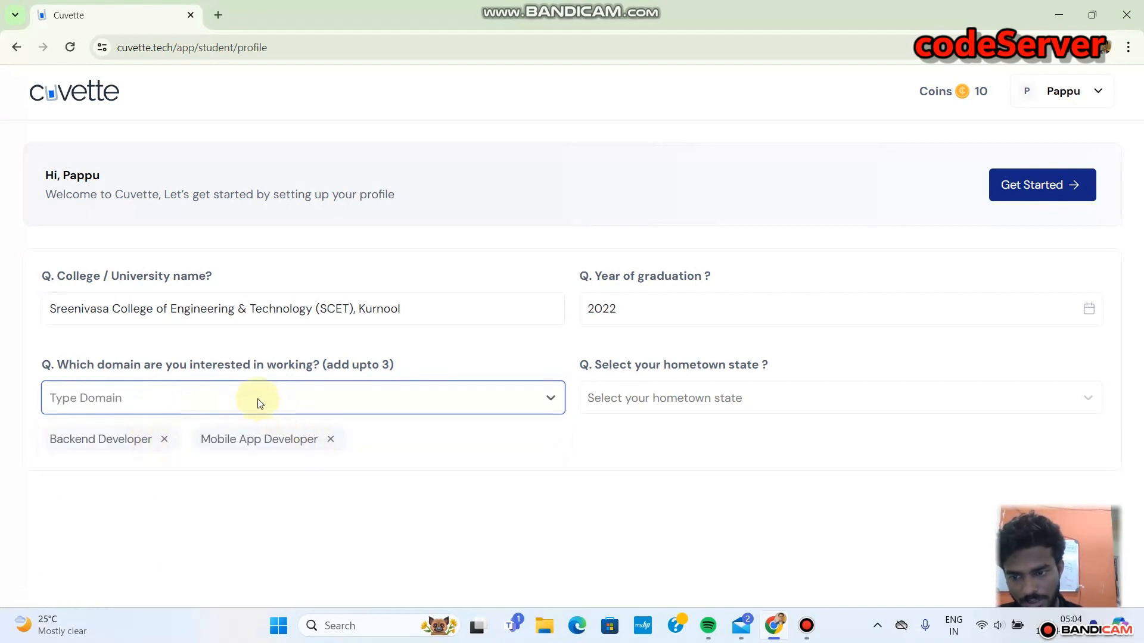
pyautogui.click(255, 398)
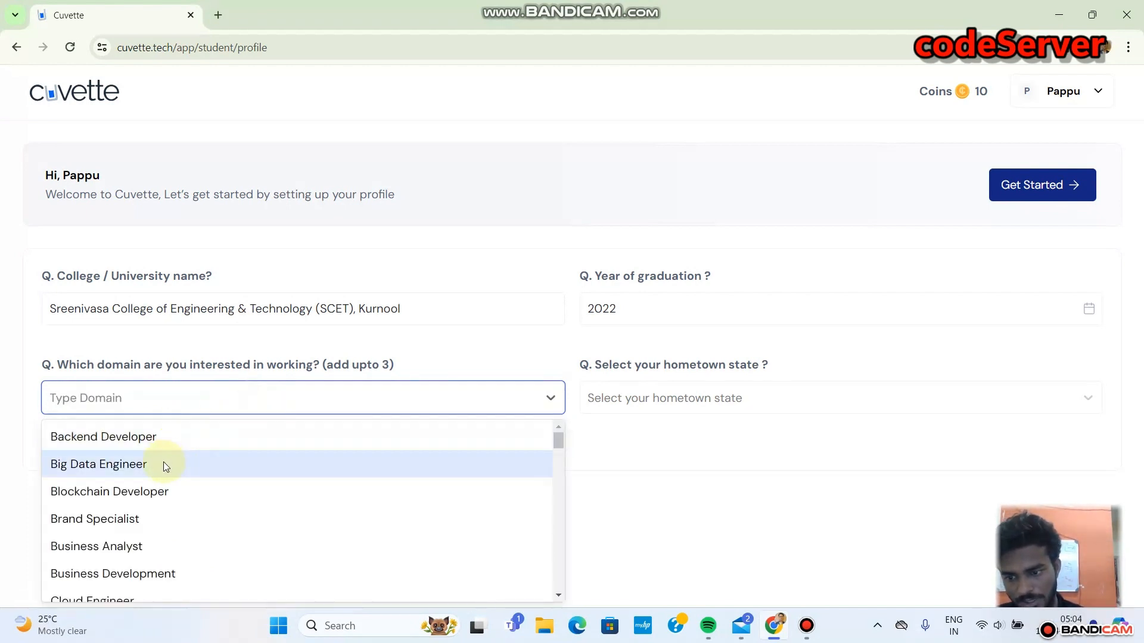
pyautogui.moveTo(143, 547)
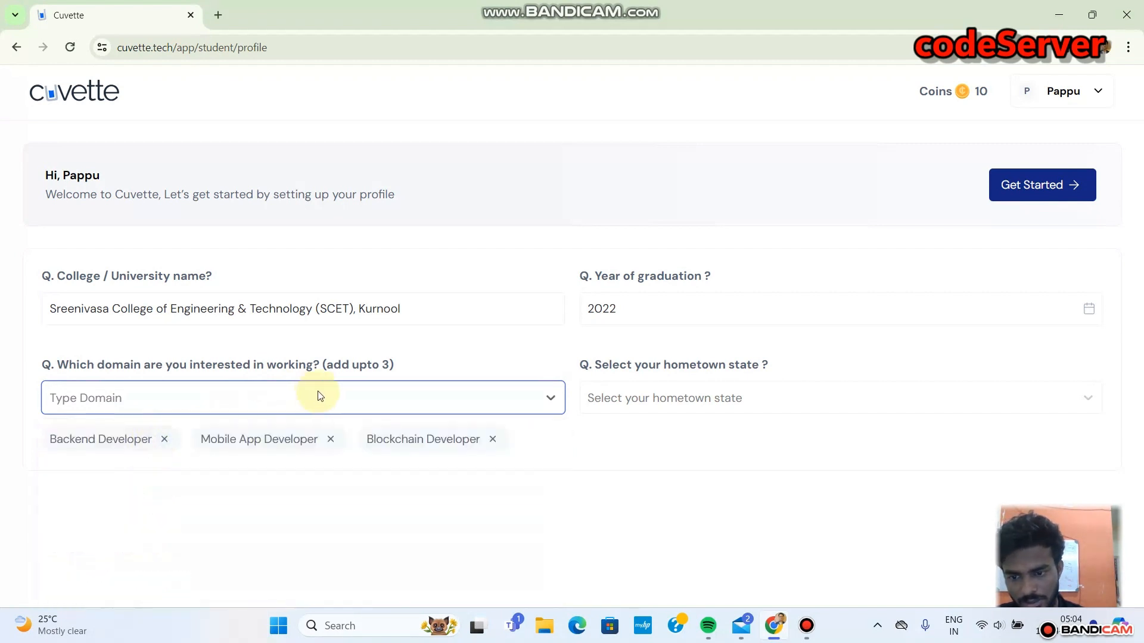
pyautogui.moveTo(296, 398)
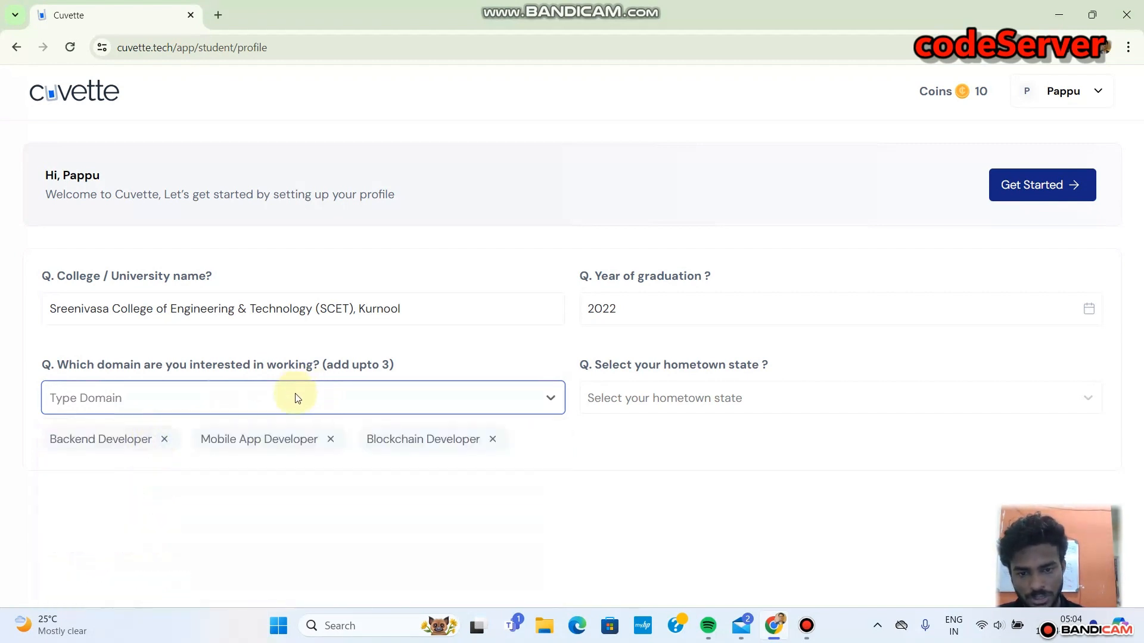
# Step: Set hometown state to Bihar and submit the profile with Get Started
pyautogui.click(676, 398)
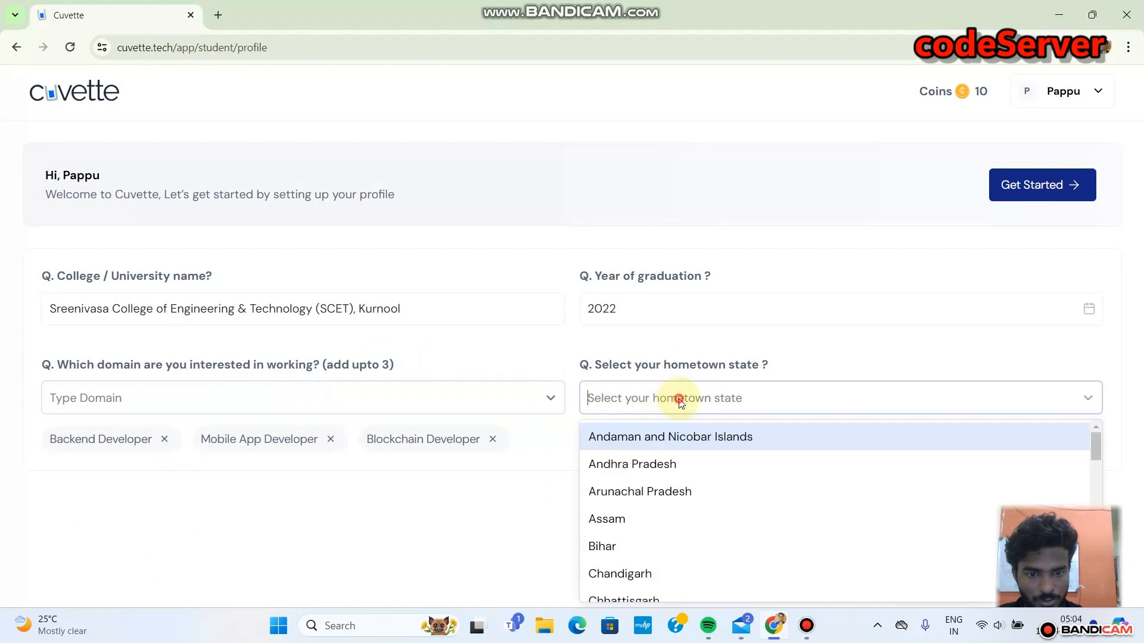
pyautogui.moveTo(625, 518)
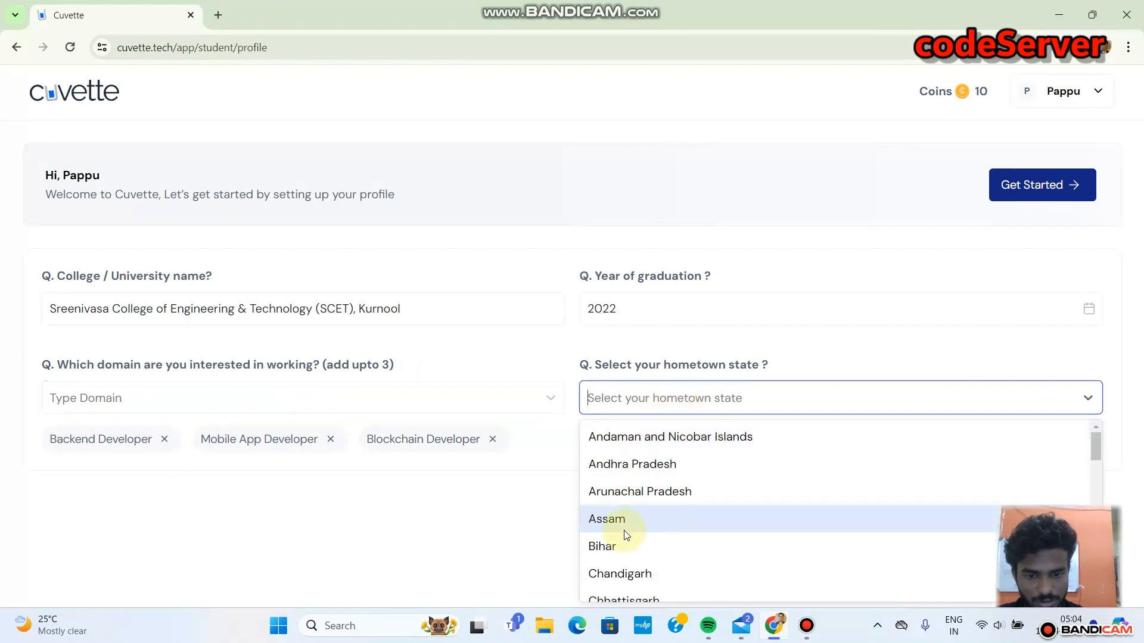
pyautogui.click(602, 546)
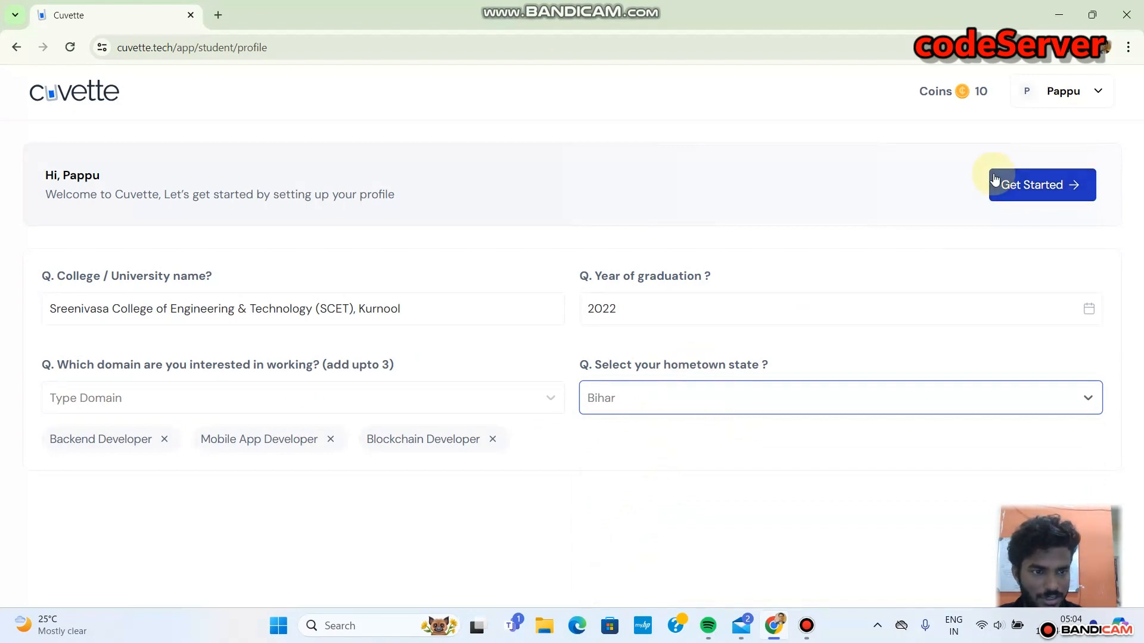
pyautogui.click(1041, 186)
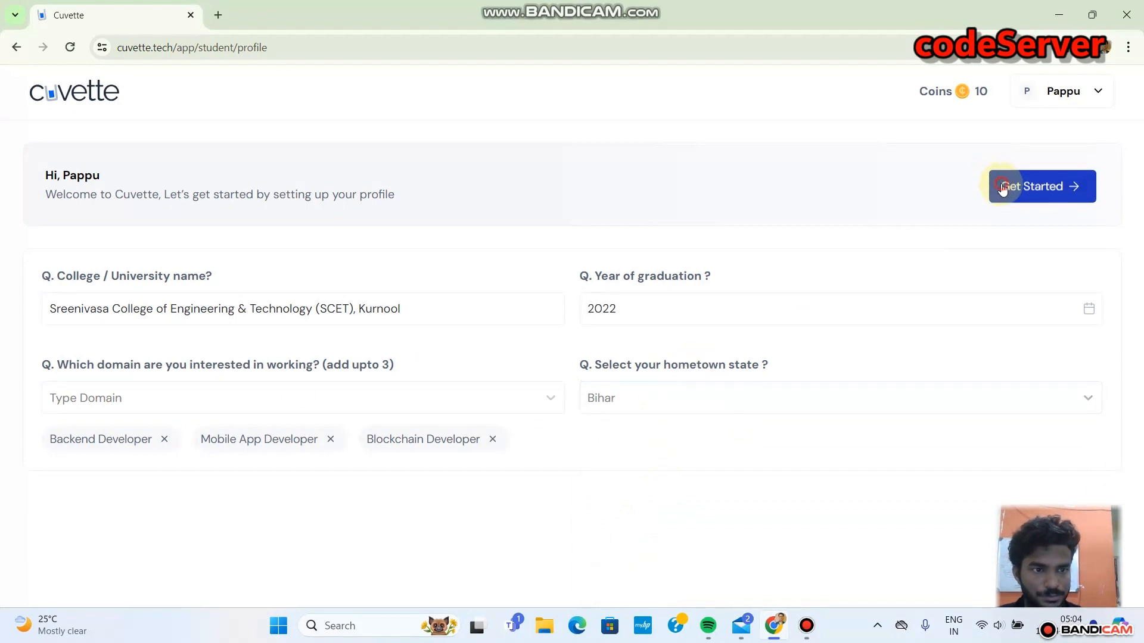
# Step: Continue from the MERN Stack program page to the student dashboard
pyautogui.click(1042, 186)
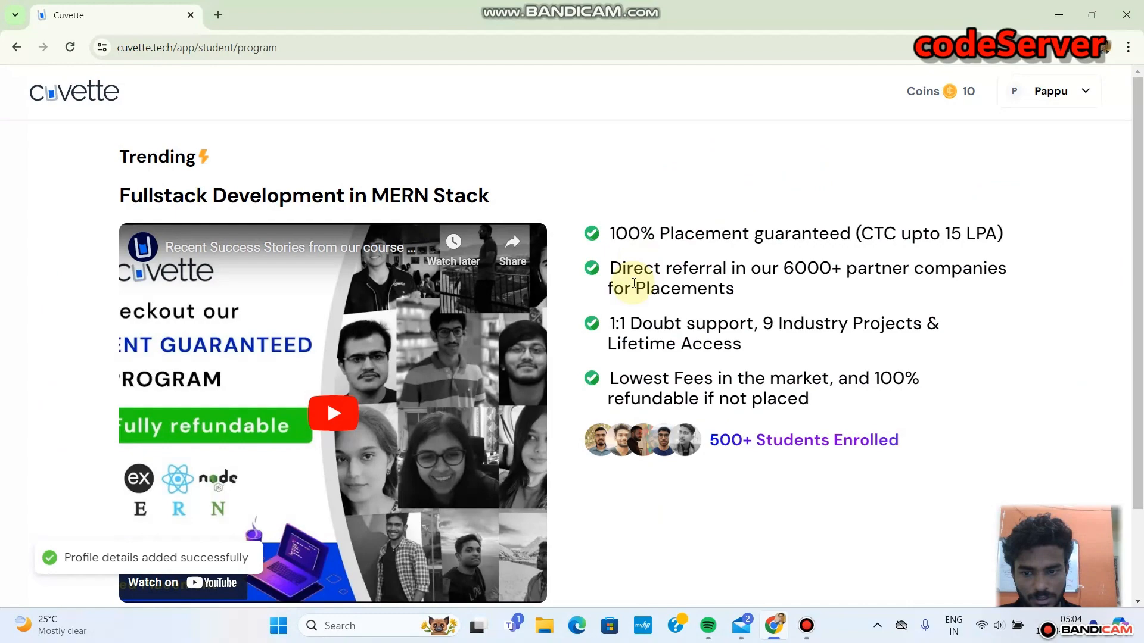
pyautogui.scroll(-3)
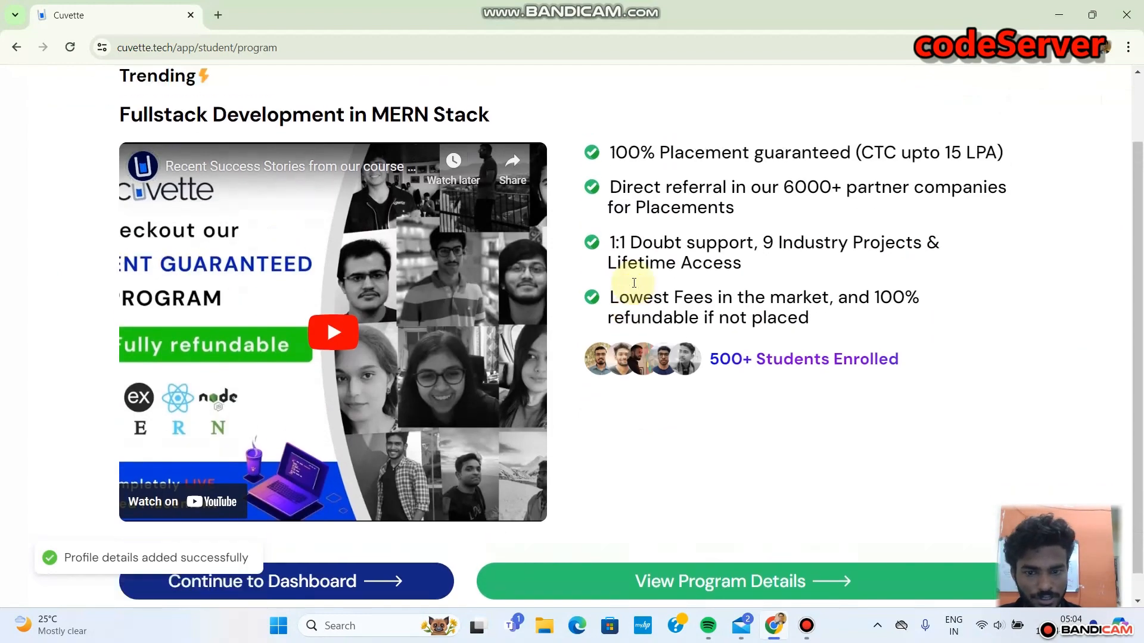
pyautogui.scroll(-3)
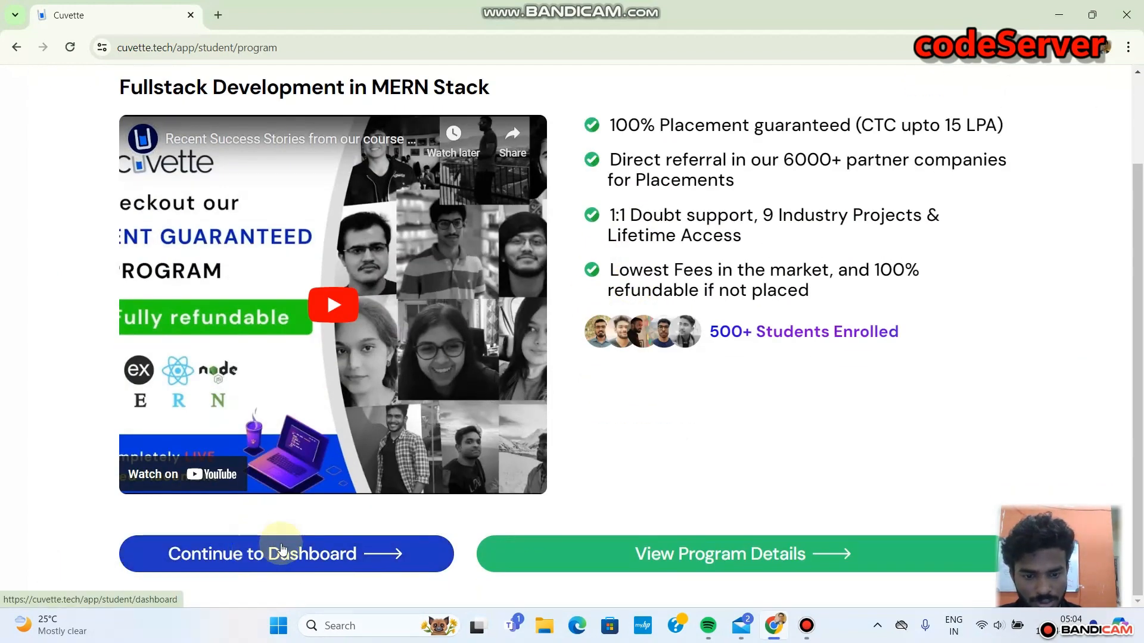
pyautogui.moveTo(371, 558)
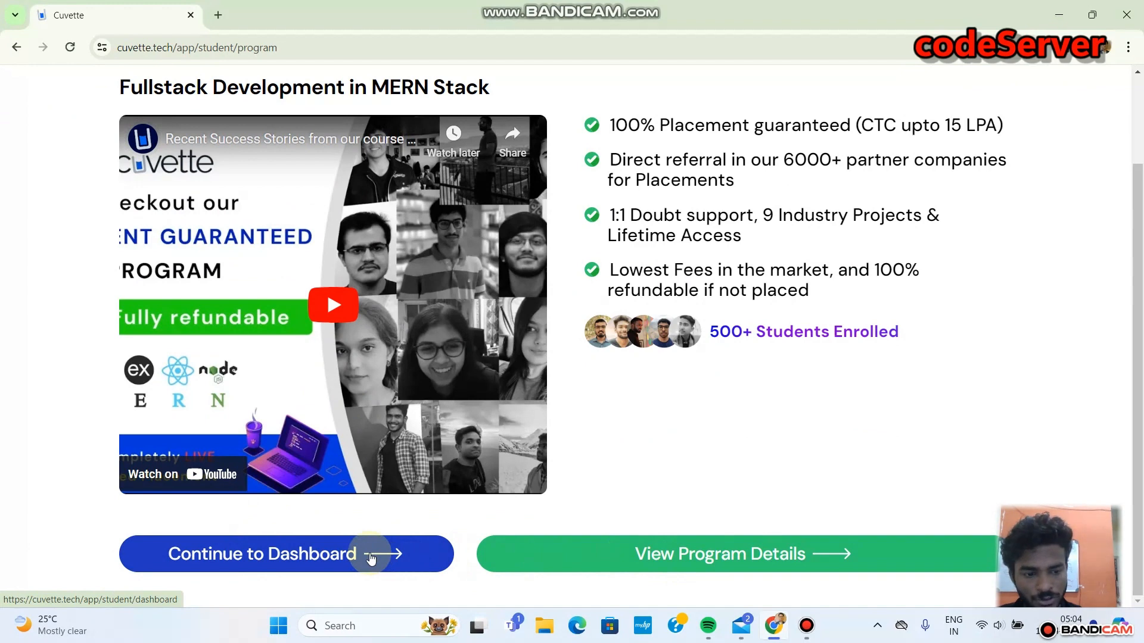
pyautogui.click(285, 554)
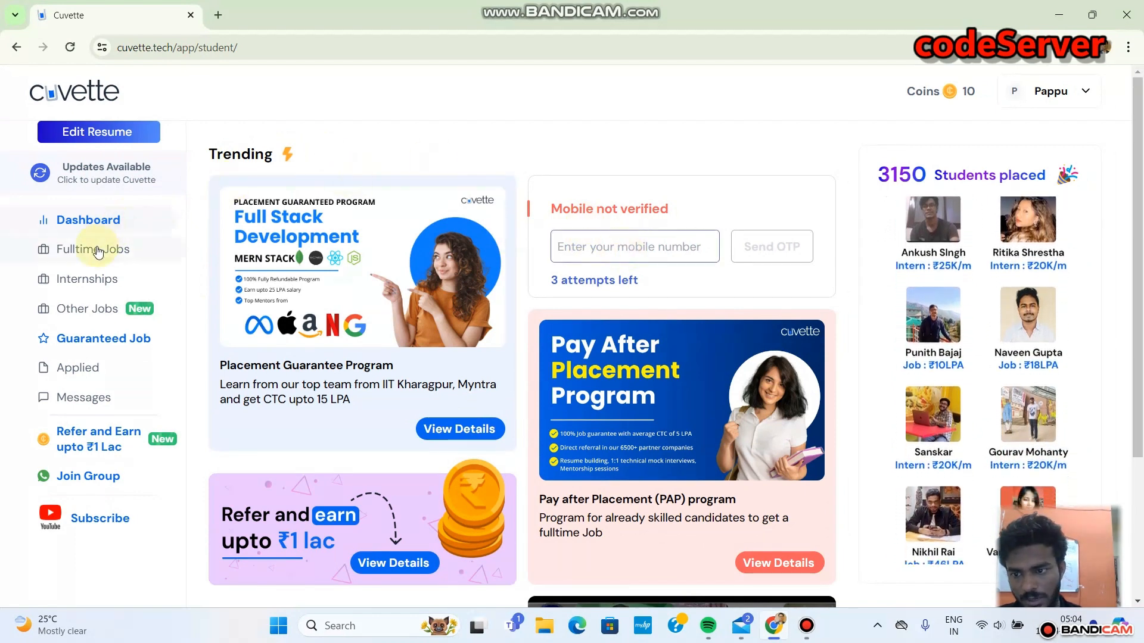
# Step: Browse the Fulltime Jobs listings
pyautogui.click(93, 249)
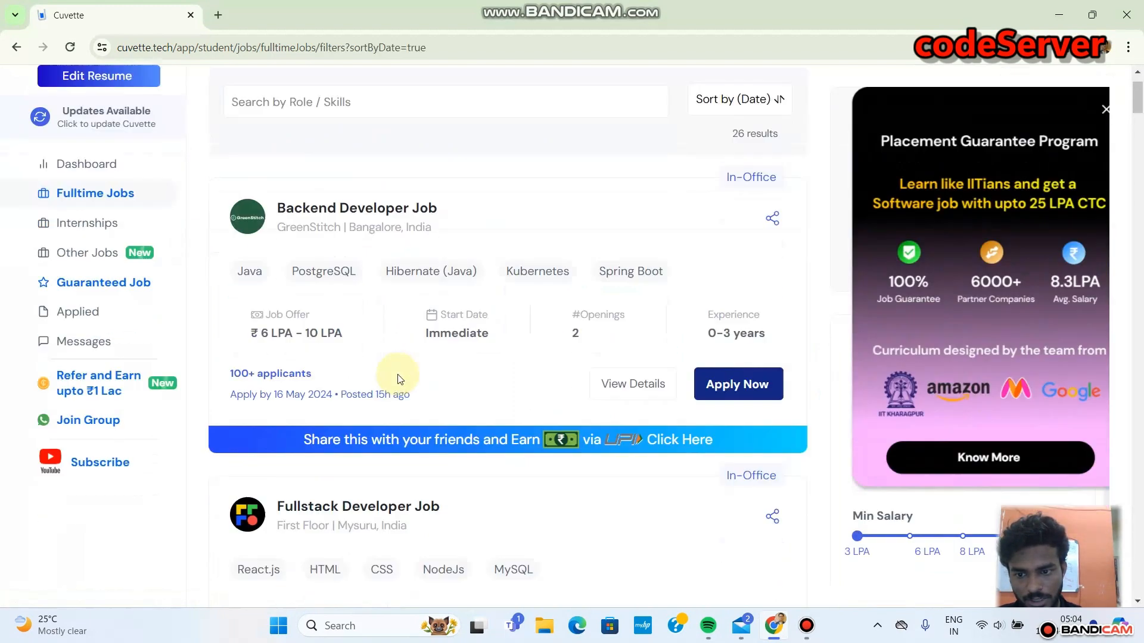
pyautogui.scroll(-3)
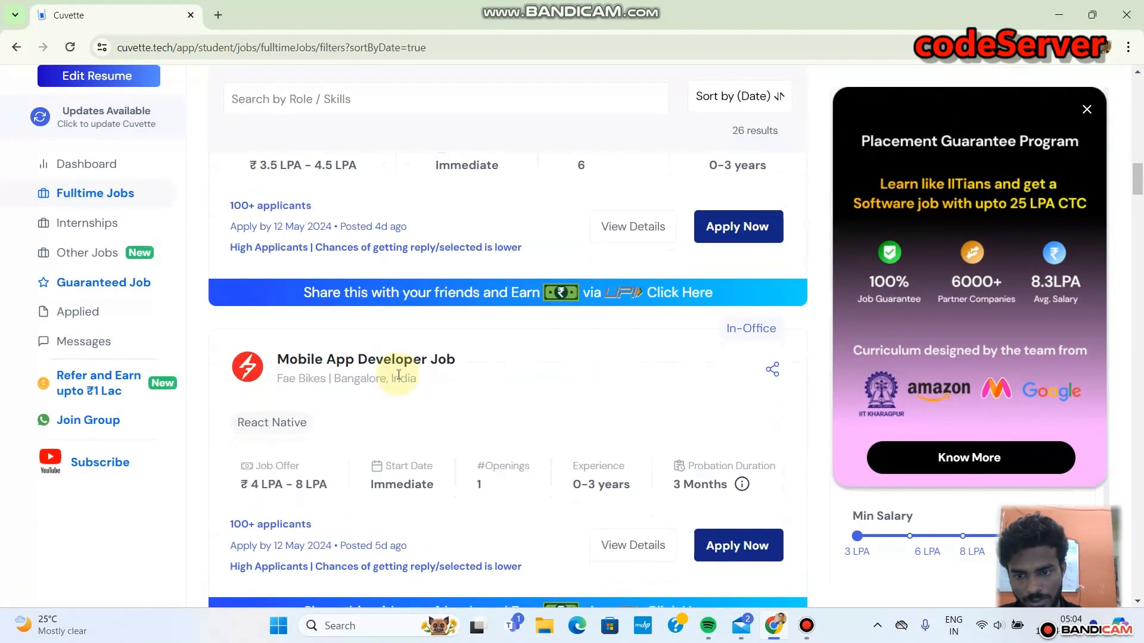
pyautogui.scroll(-3)
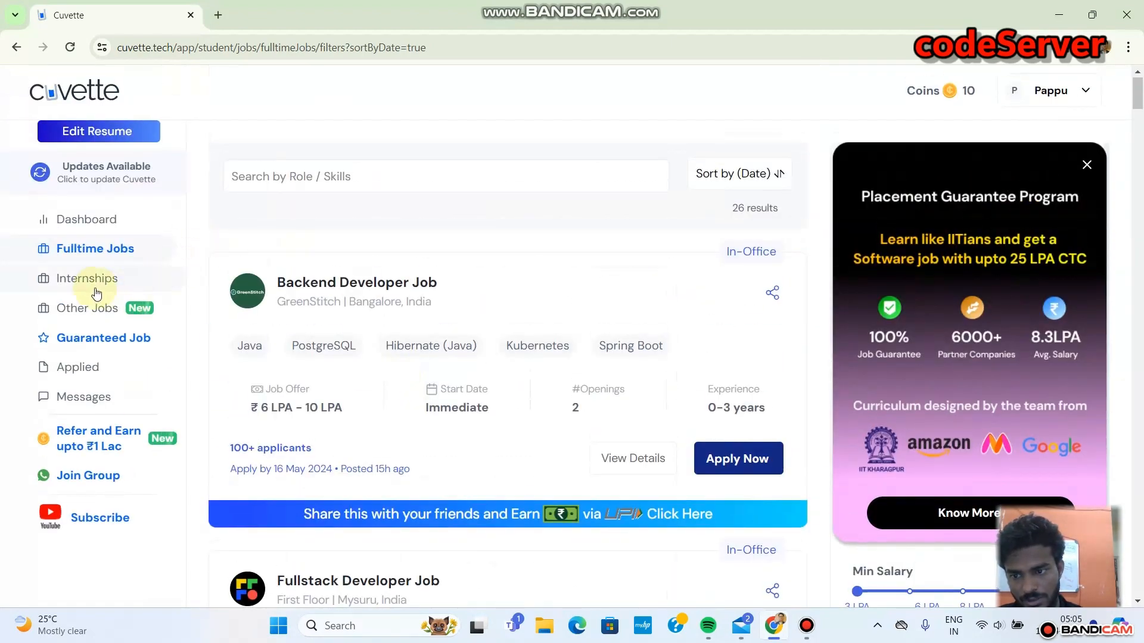
# Step: View the Internships and Other Jobs listings, then head to Messages
pyautogui.click(87, 277)
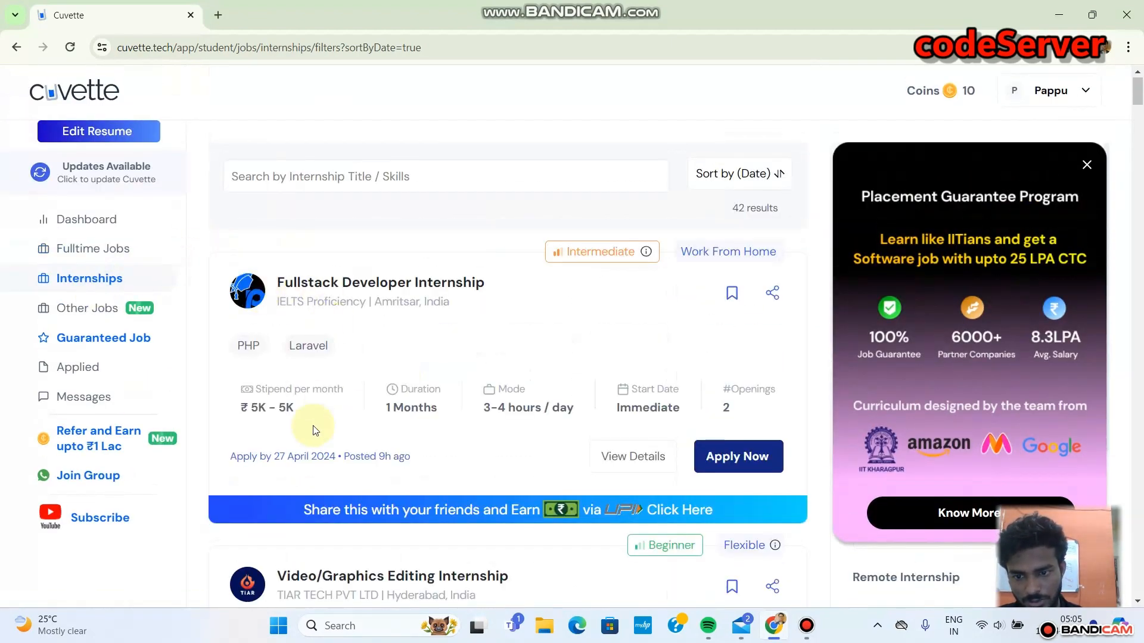
pyautogui.moveTo(86, 309)
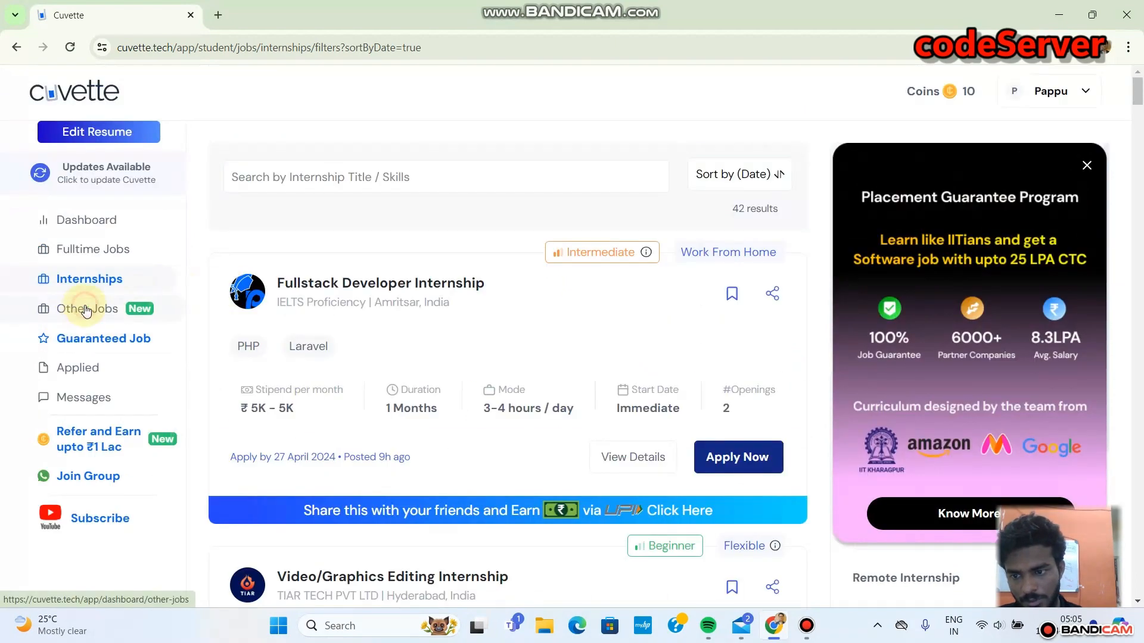
pyautogui.click(87, 309)
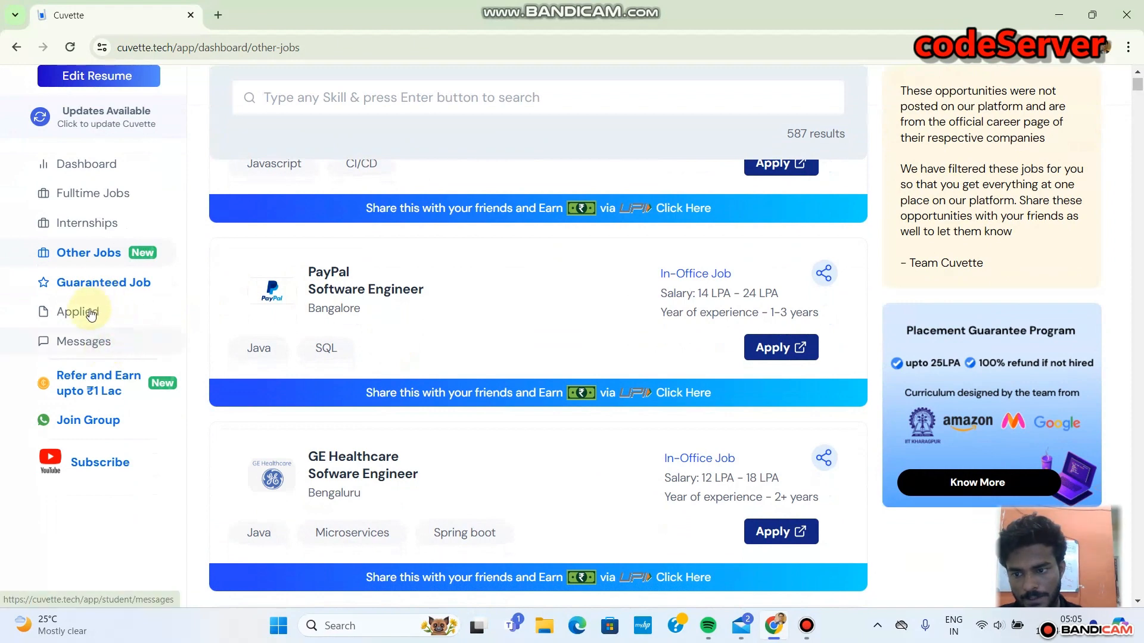
pyautogui.click(76, 311)
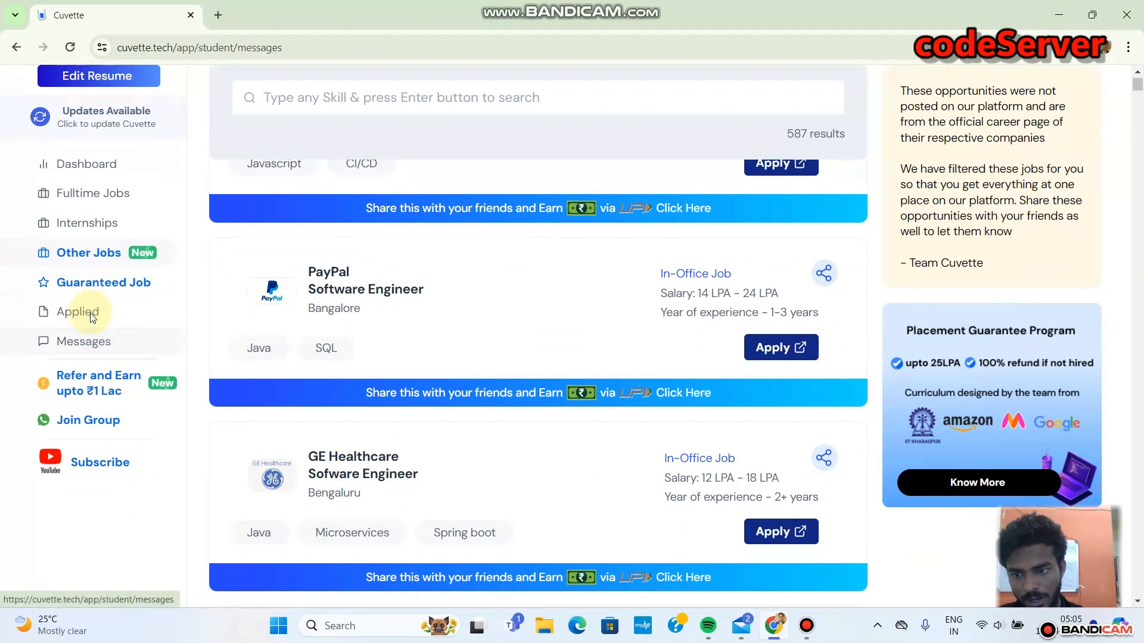
# Step: Show the Messages page, which reports no active messages
pyautogui.click(84, 342)
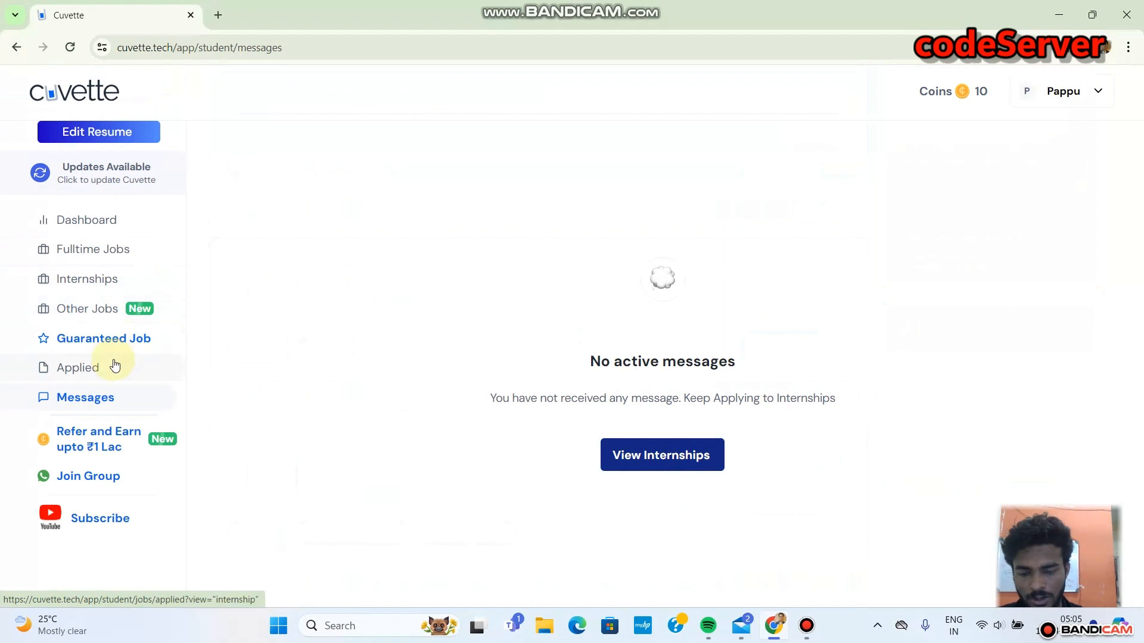
pyautogui.moveTo(108, 385)
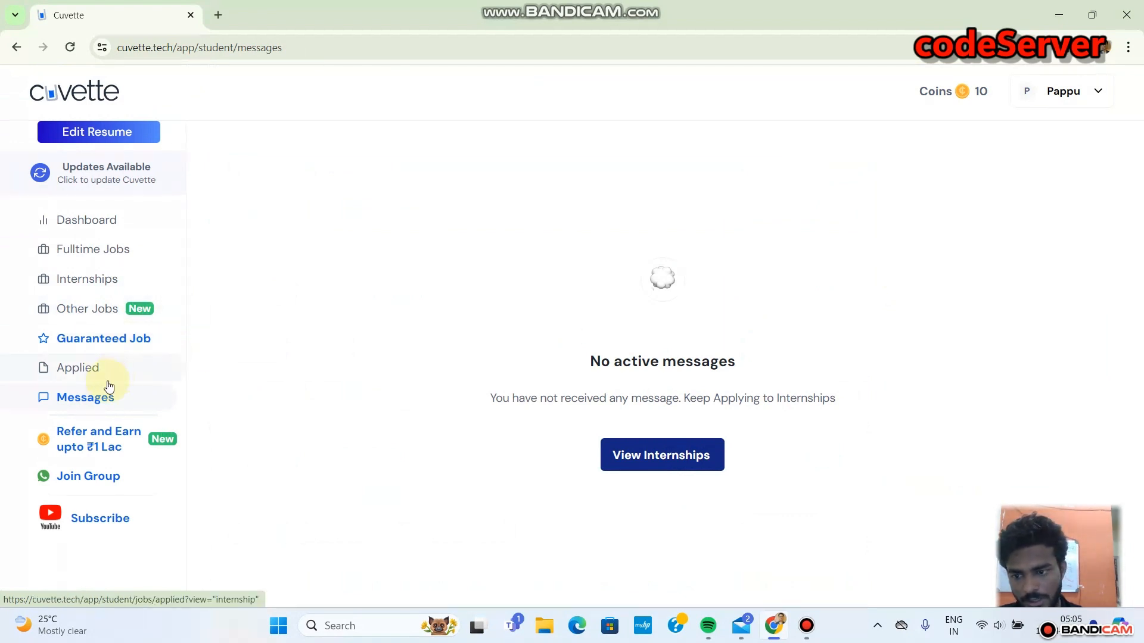
pyautogui.moveTo(146, 308)
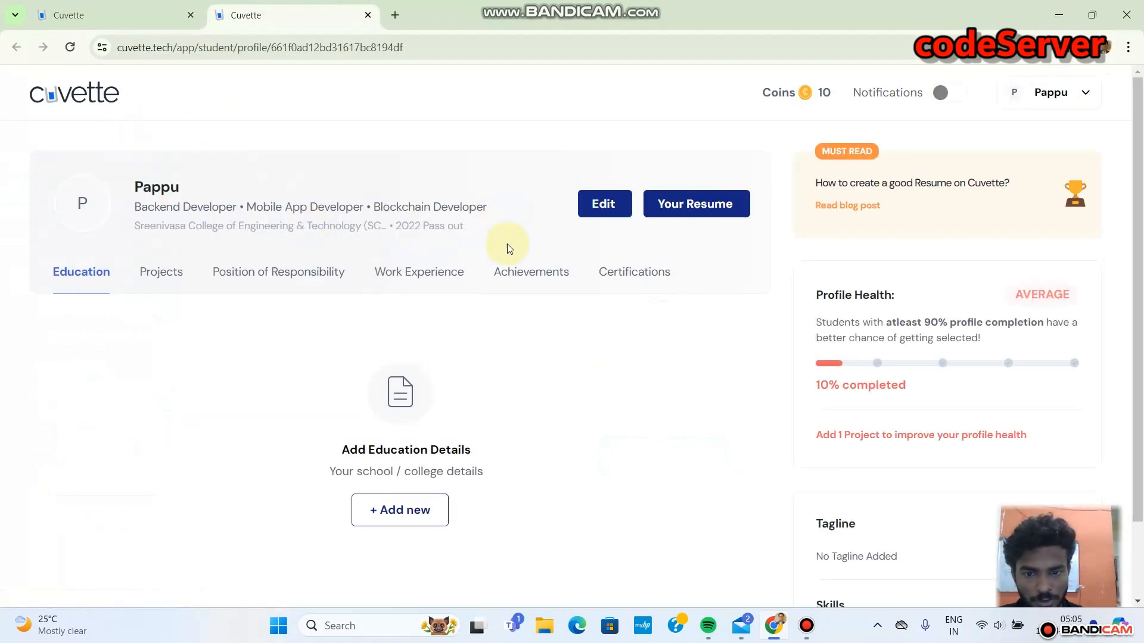
pyautogui.moveTo(186, 306)
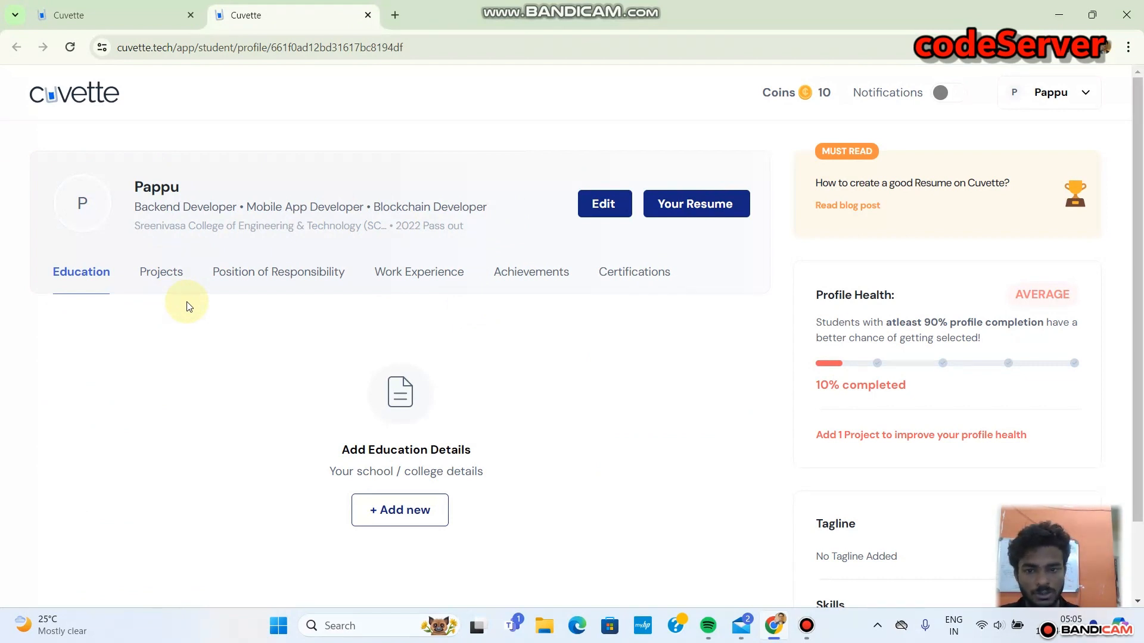
# Step: Browse the profile's Projects, Achievements and Certifications sections, all empty
pyautogui.click(161, 271)
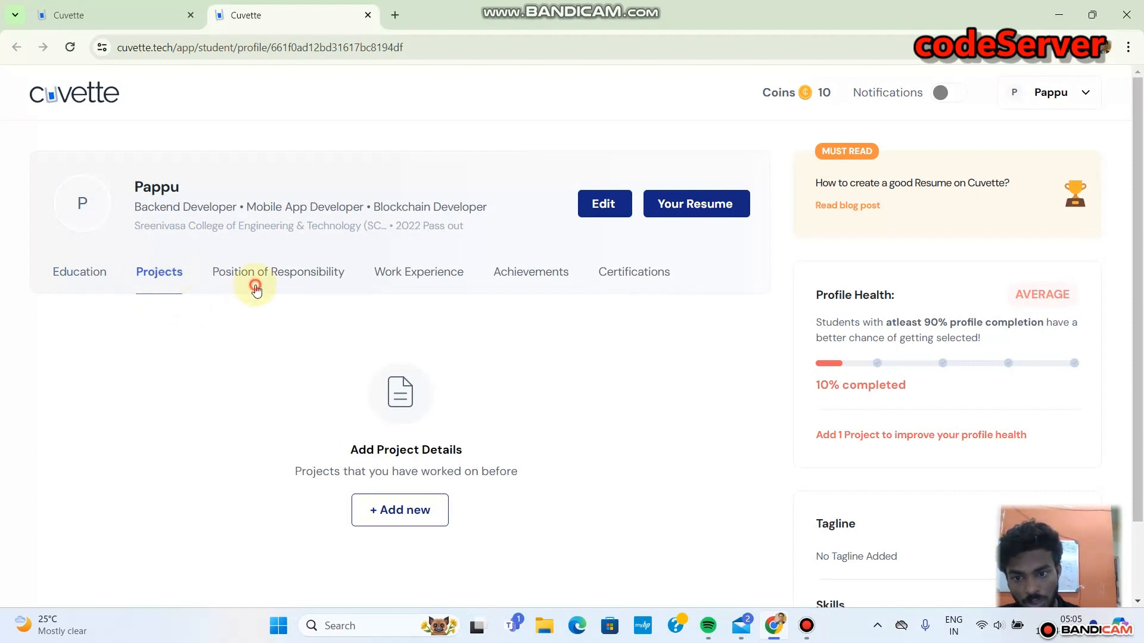
pyautogui.click(418, 271)
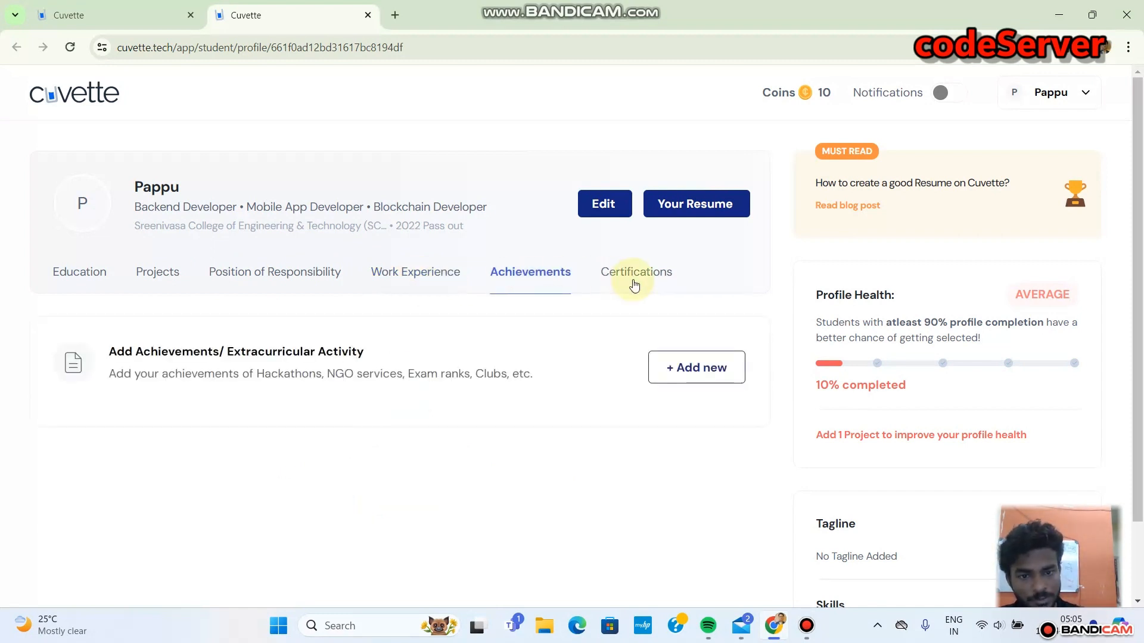
pyautogui.click(81, 272)
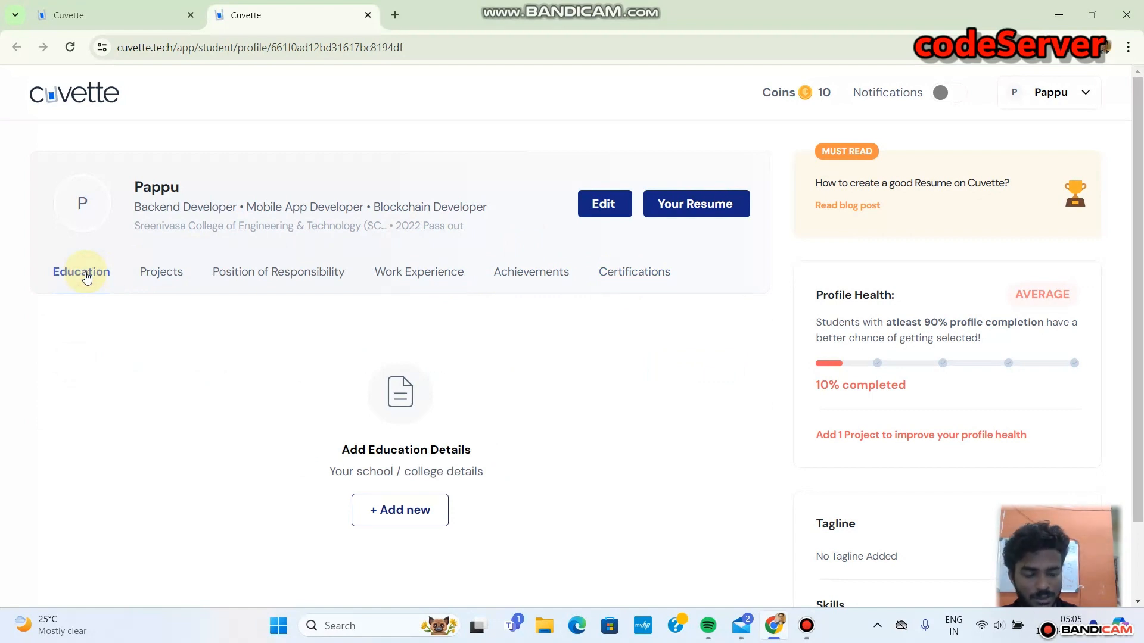
pyautogui.moveTo(161, 272)
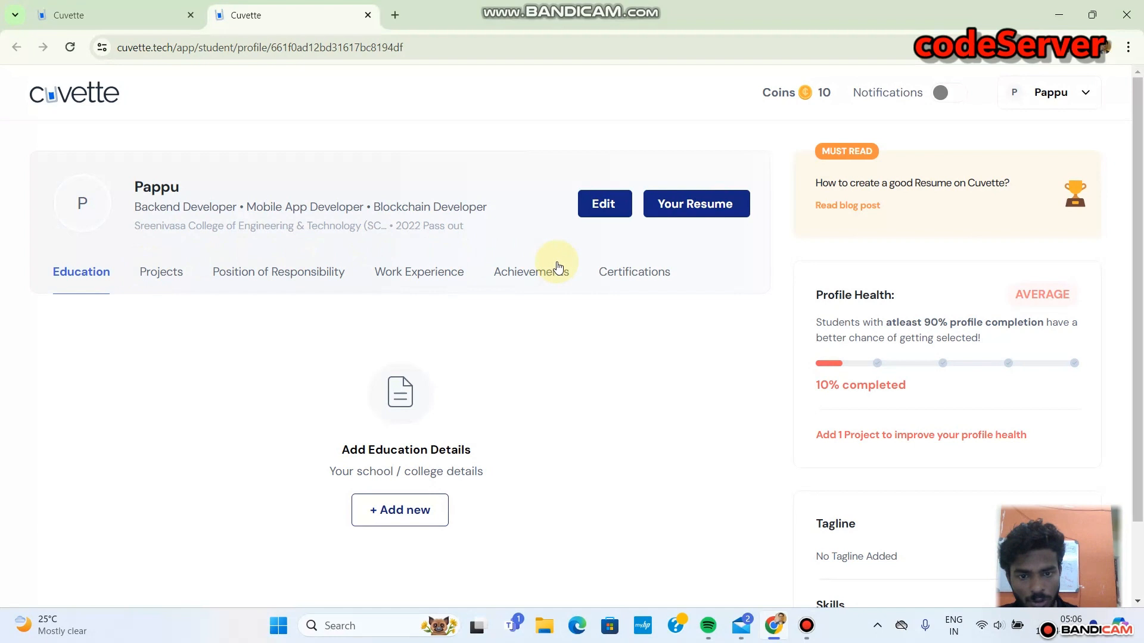
pyautogui.moveTo(650, 278)
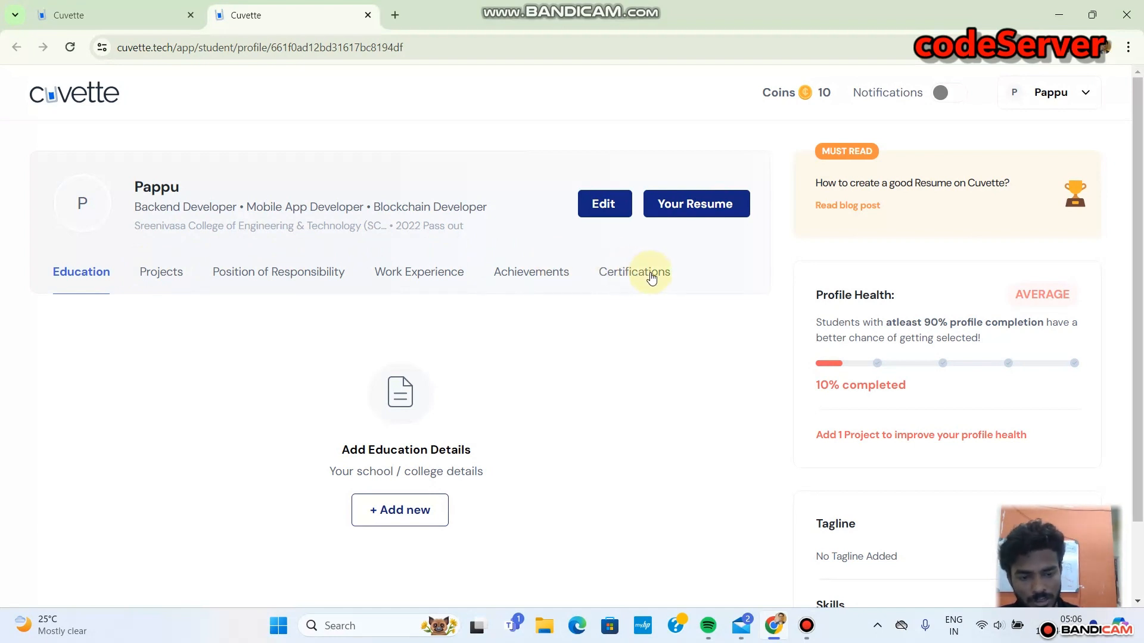
pyautogui.moveTo(776, 320)
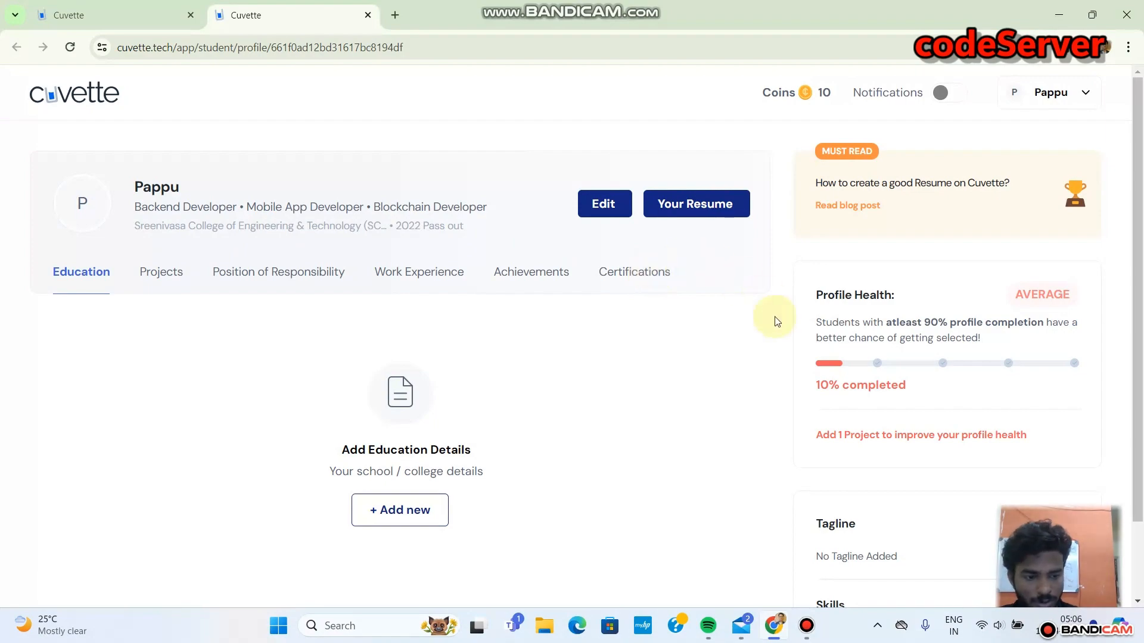